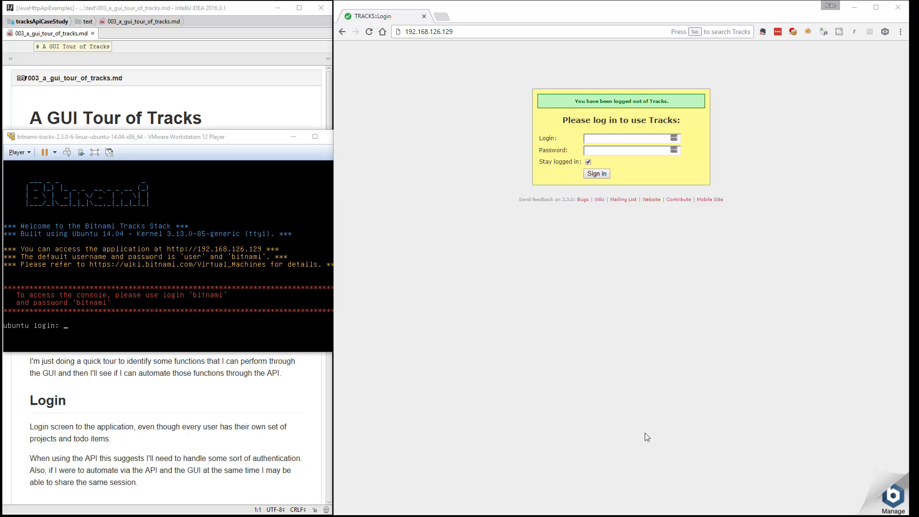
pyautogui.moveTo(213, 188)
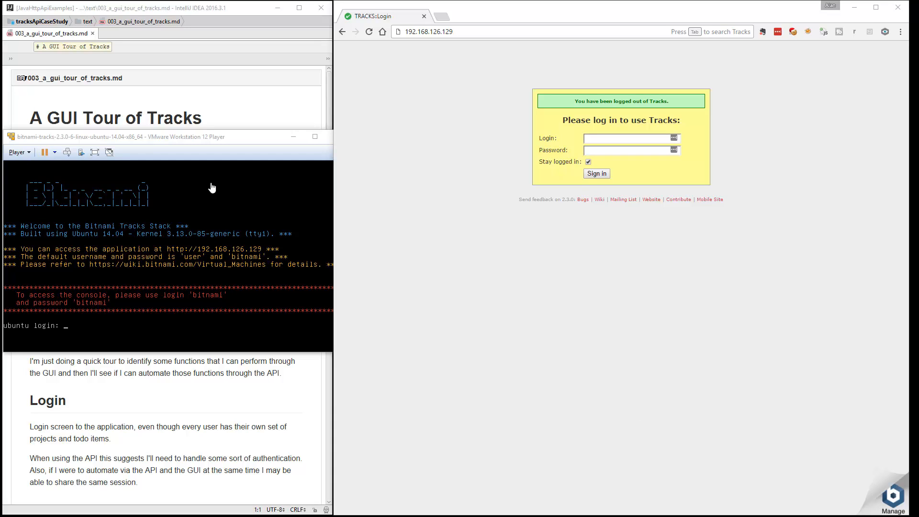
pyautogui.moveTo(187, 265)
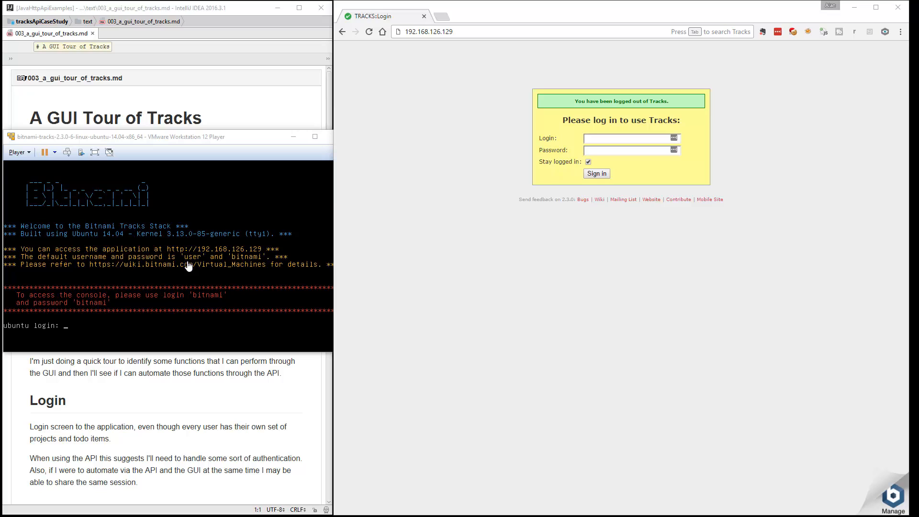
pyautogui.moveTo(223, 258)
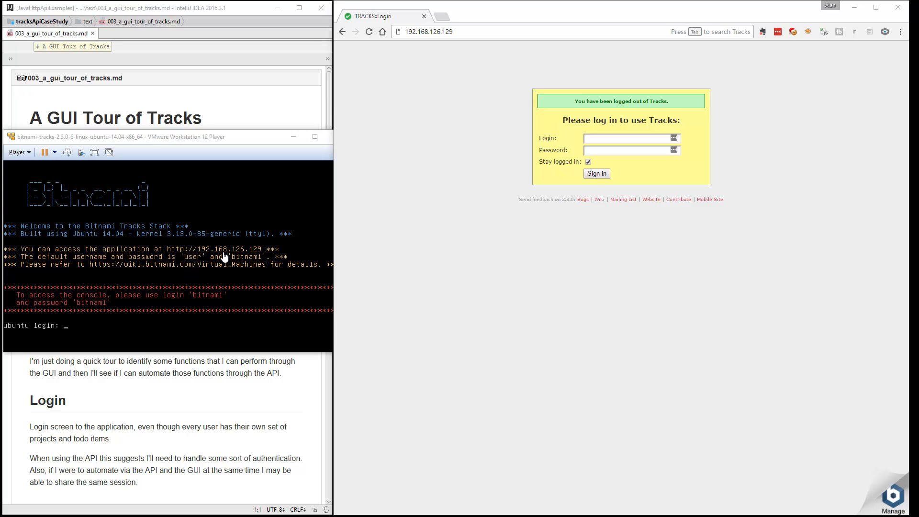
pyautogui.moveTo(190, 265)
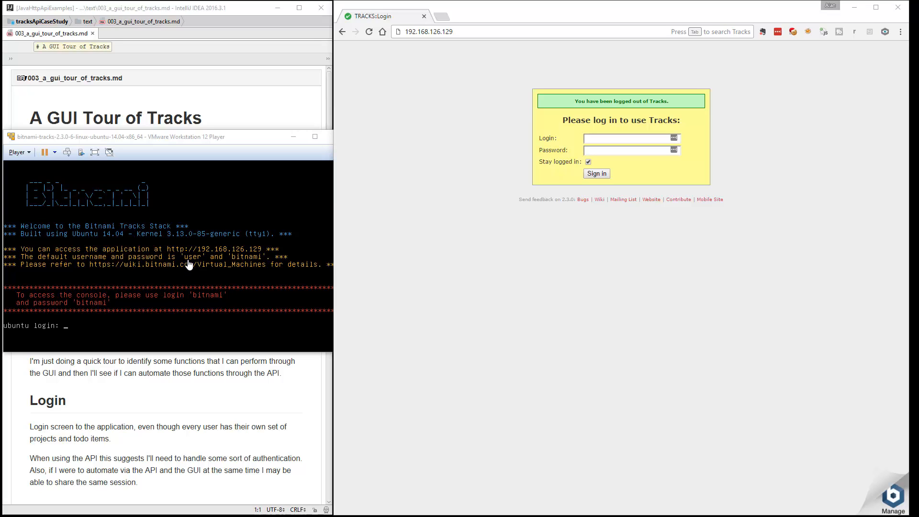
pyautogui.moveTo(235, 271)
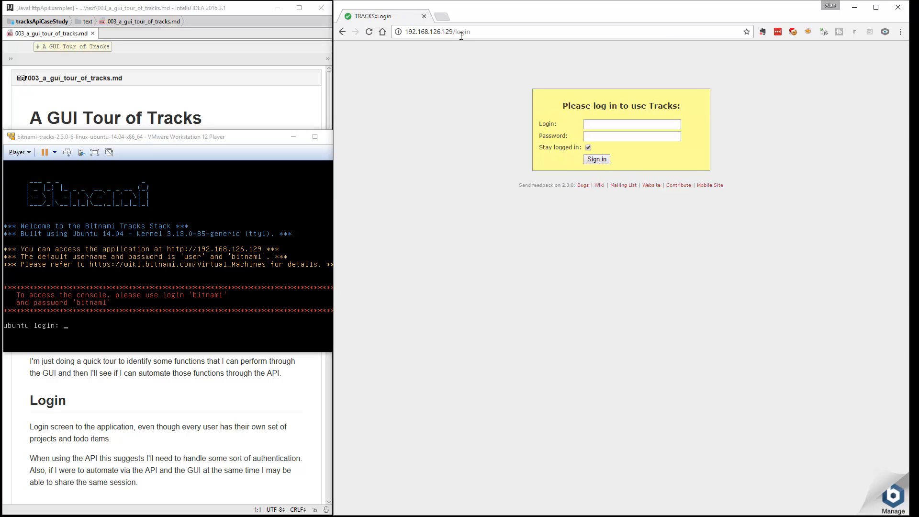
pyautogui.moveTo(459, 46)
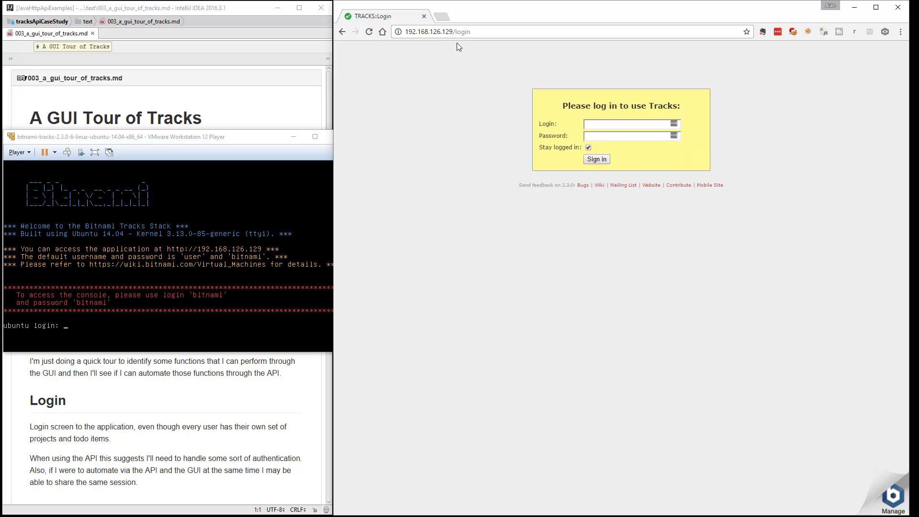
pyautogui.moveTo(459, 156)
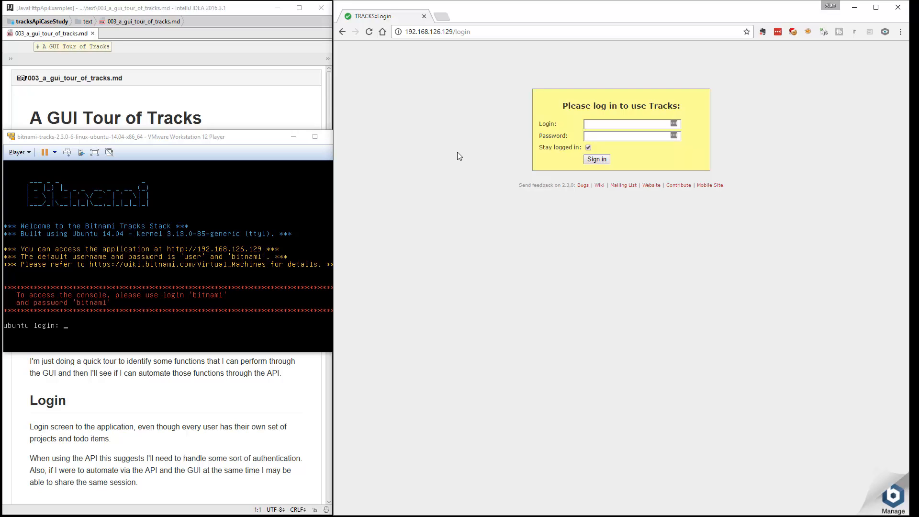
# Step: Fill the Login field with the account name, ready to enter the password
pyautogui.click(630, 123)
pyautogui.write('user')
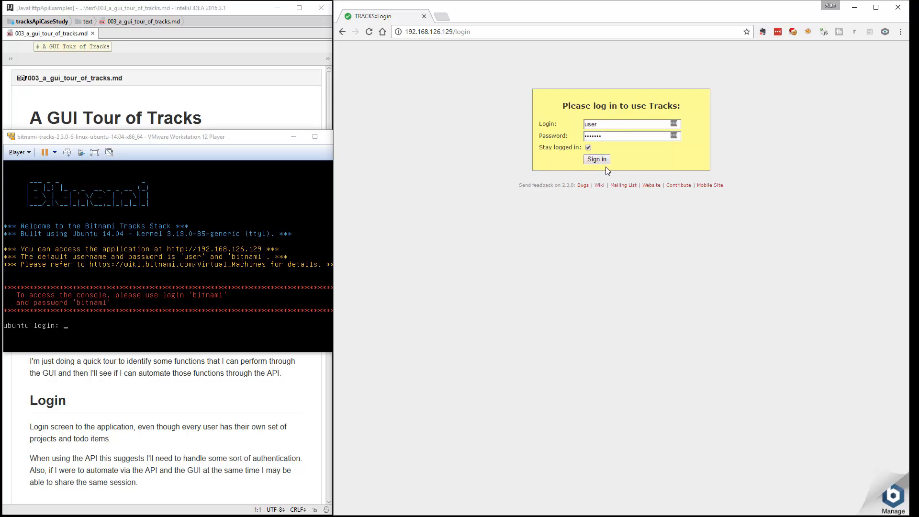
# Step: Sign in to Tracks and dismiss the LastPass password-saving bar
pyautogui.click(596, 159)
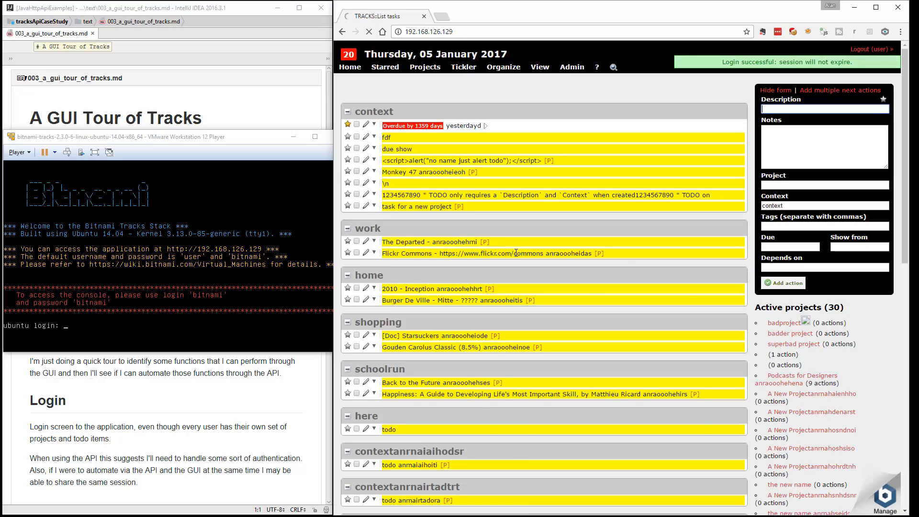
pyautogui.click(876, 7)
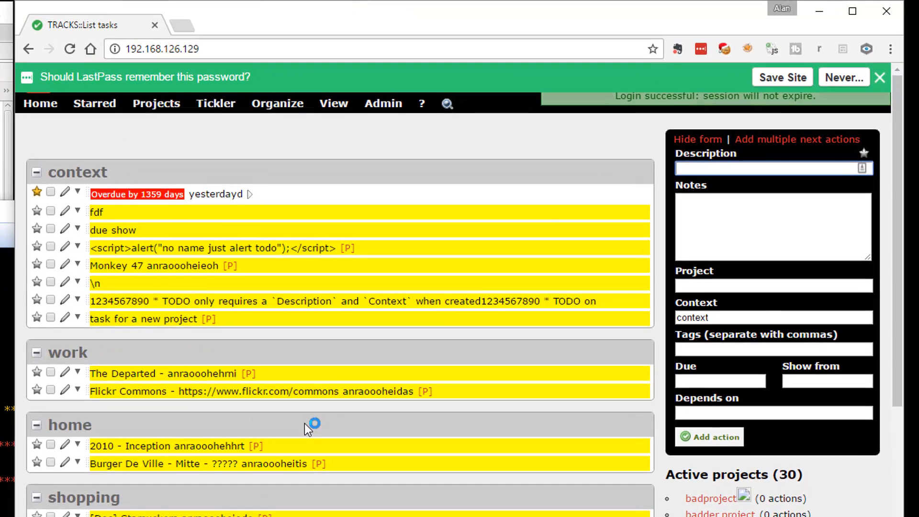
pyautogui.click(879, 76)
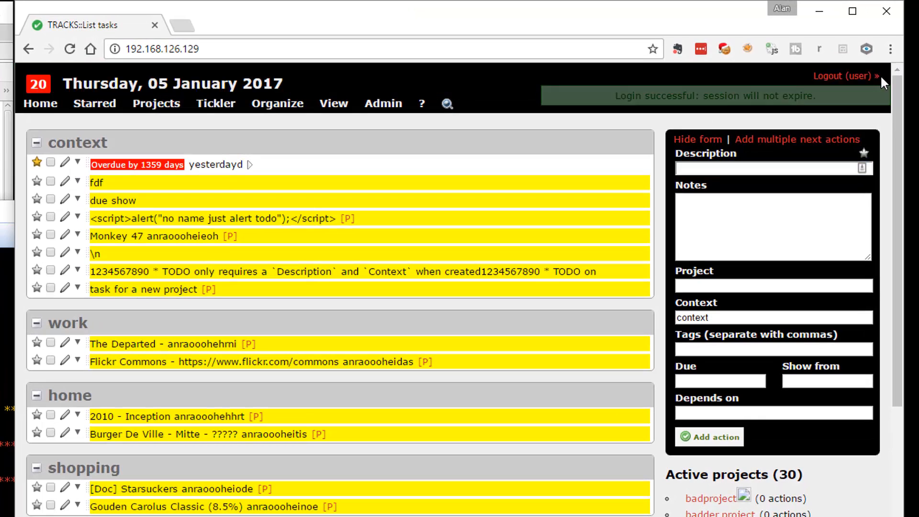
# Step: Browse the home task list, then show the empty task Search page
pyautogui.click(77, 287)
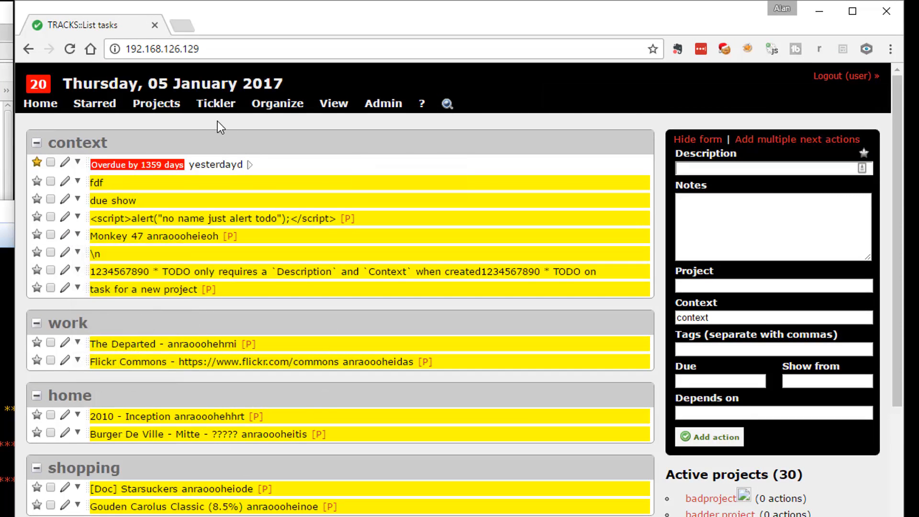
pyautogui.moveTo(234, 155)
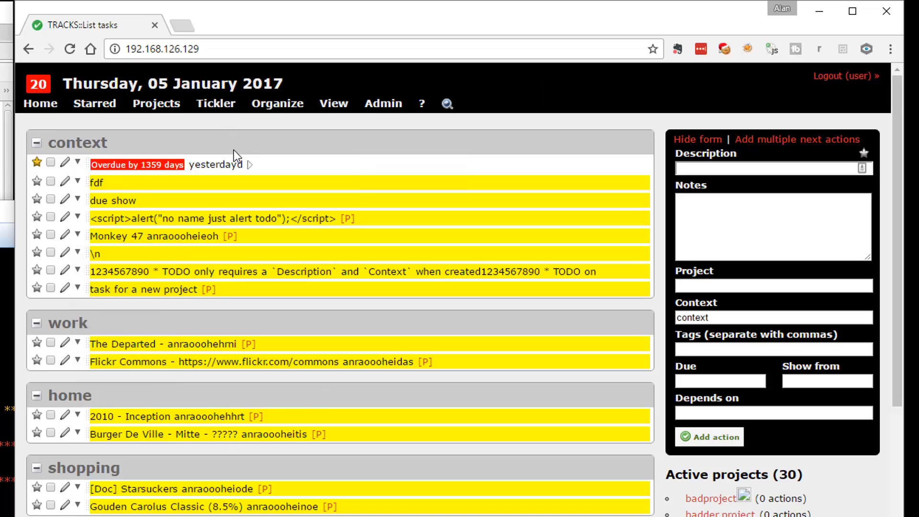
pyautogui.scroll(-3)
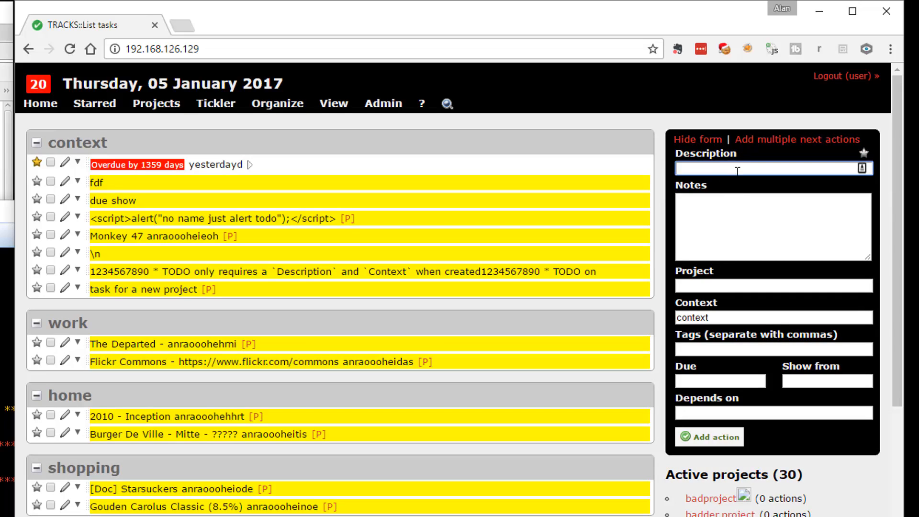
pyautogui.moveTo(114, 334)
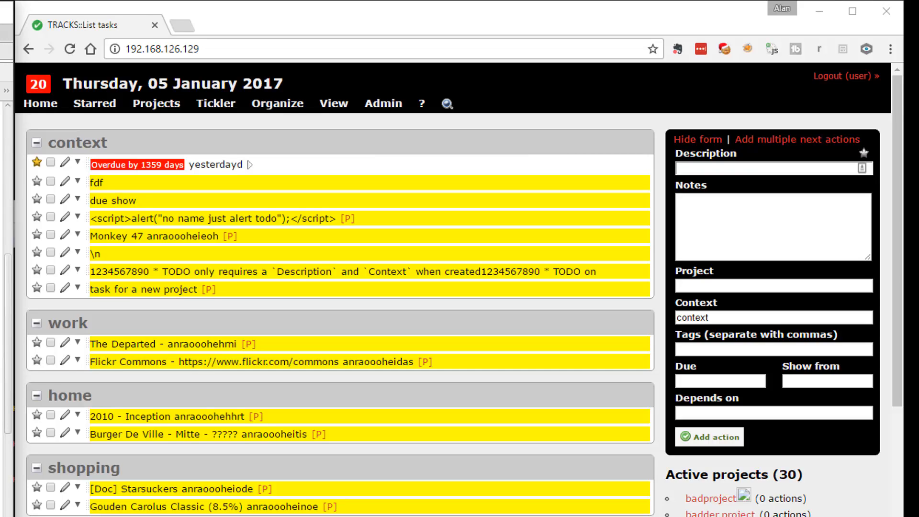
pyautogui.click(421, 104)
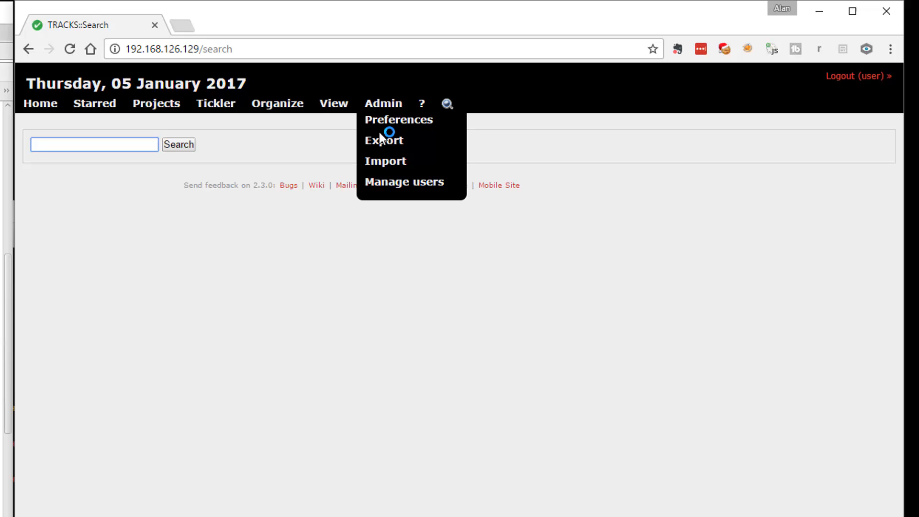
# Step: Visit the getontracks.org site from the footer Website link in a new tab
pyautogui.click(322, 249)
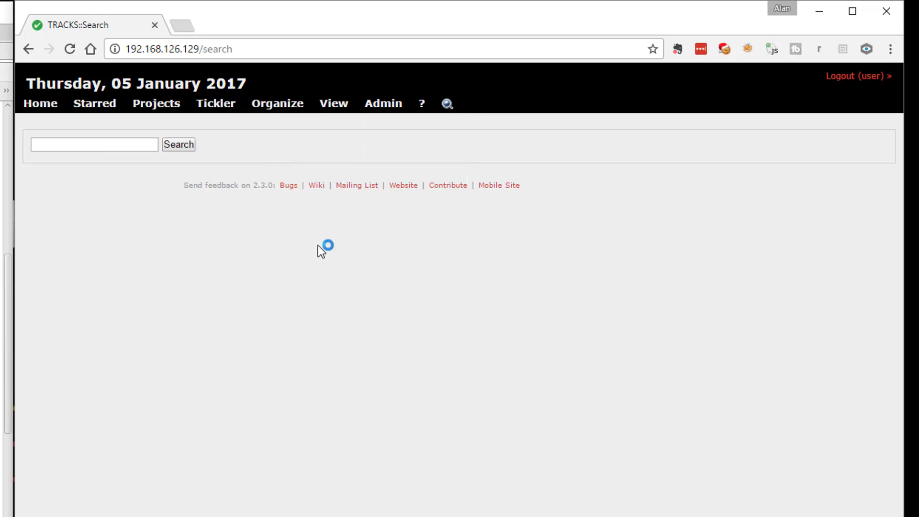
pyautogui.click(333, 103)
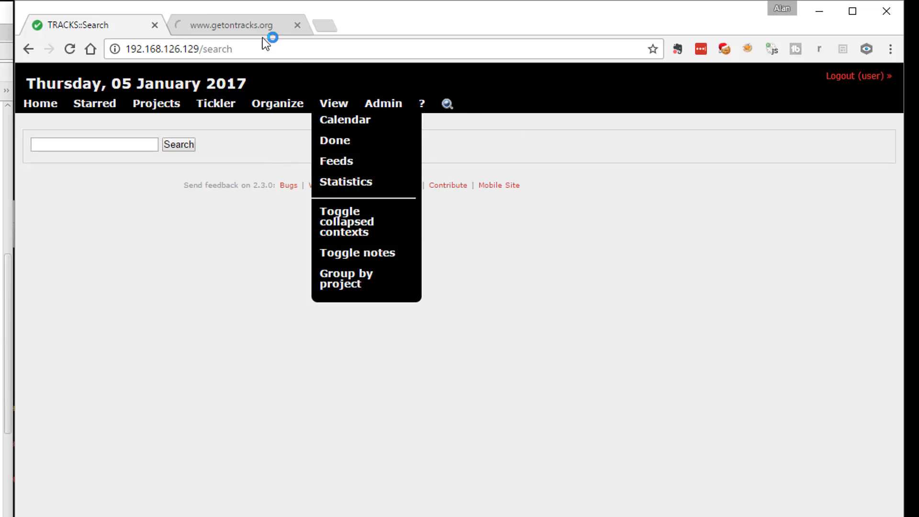
pyautogui.click(231, 25)
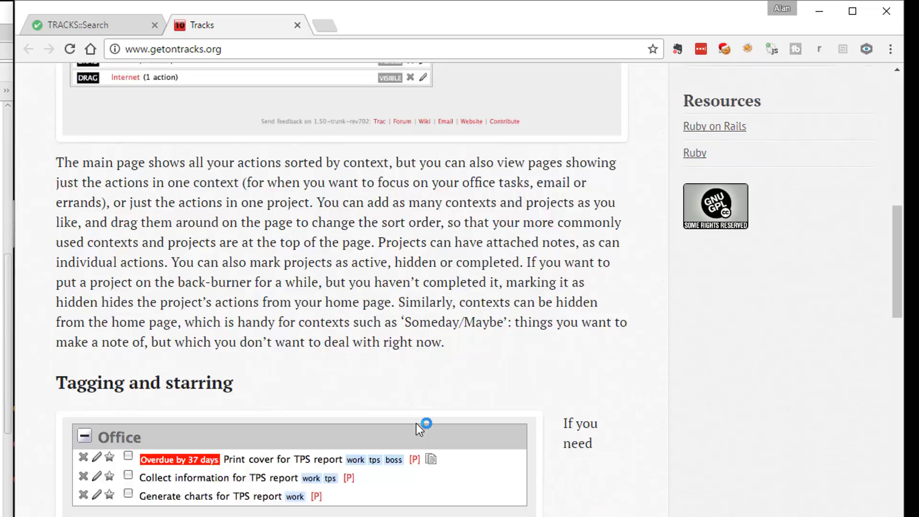
pyautogui.scroll(3)
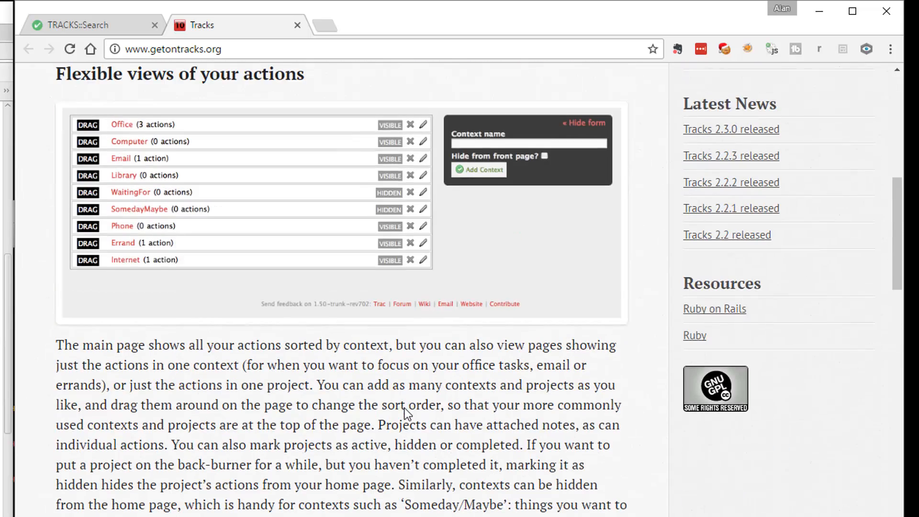
pyautogui.moveTo(342, 431)
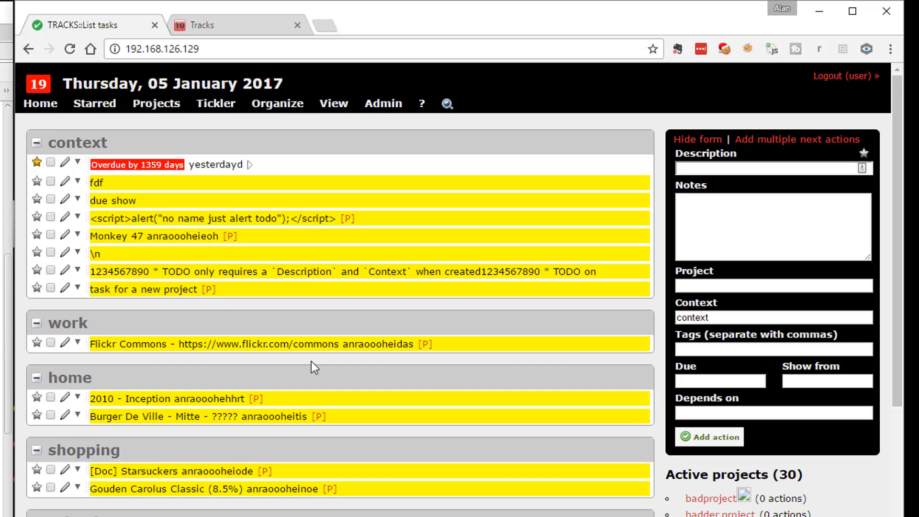
pyautogui.moveTo(37, 344)
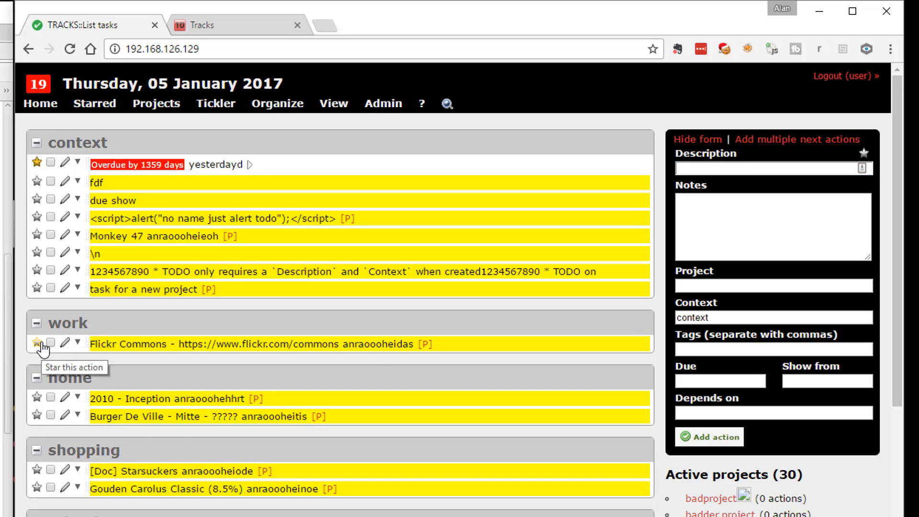
# Step: Open and cancel editing the Flickr Commons action, then list the Admin options
pyautogui.click(66, 344)
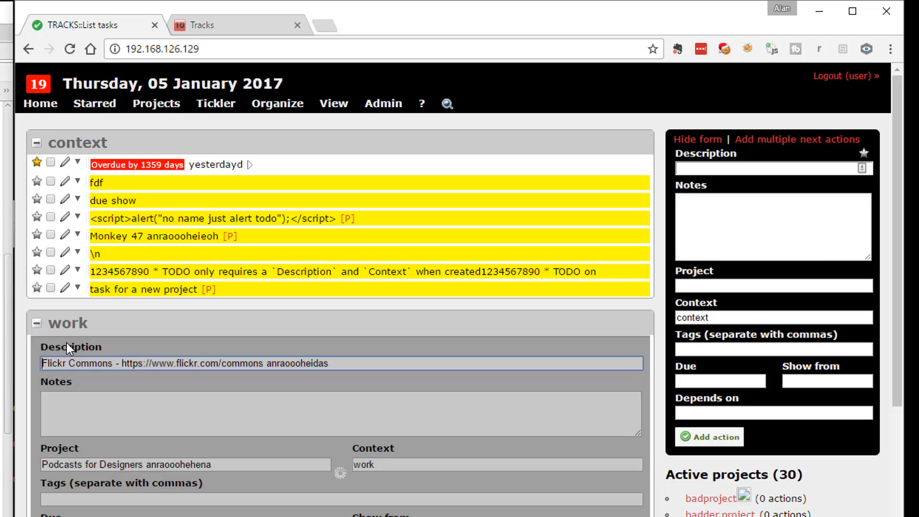
pyautogui.scroll(-3)
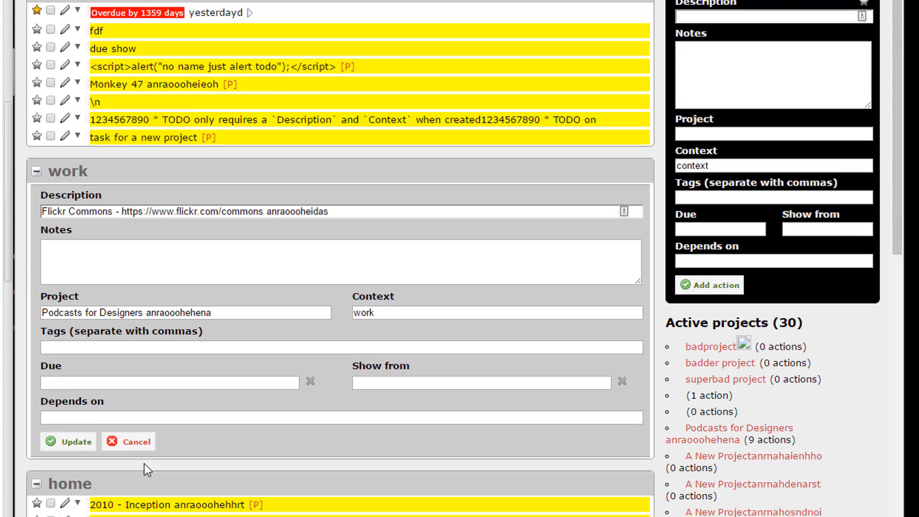
pyautogui.click(77, 186)
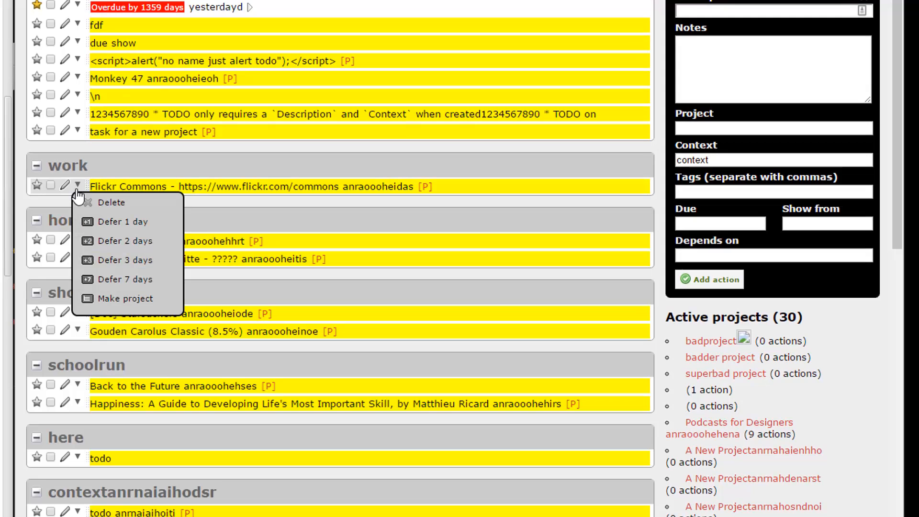
pyautogui.moveTo(131, 260)
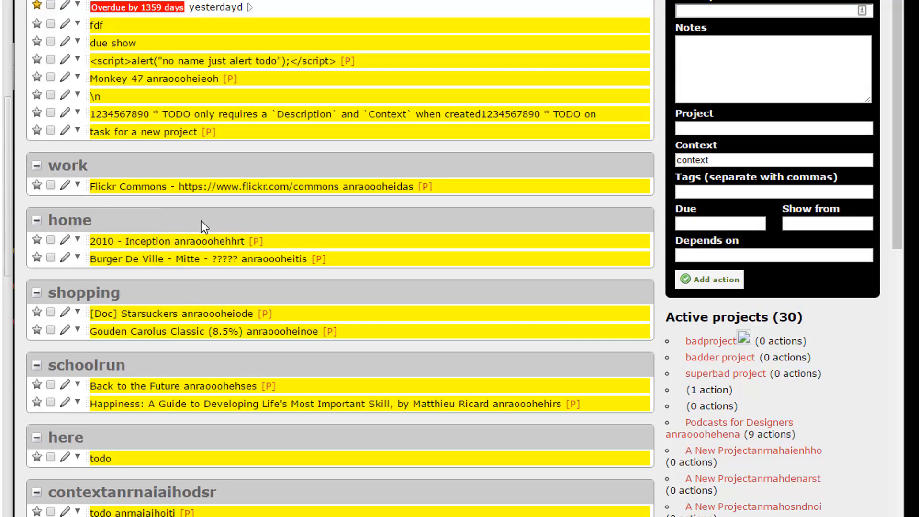
pyautogui.moveTo(98, 180)
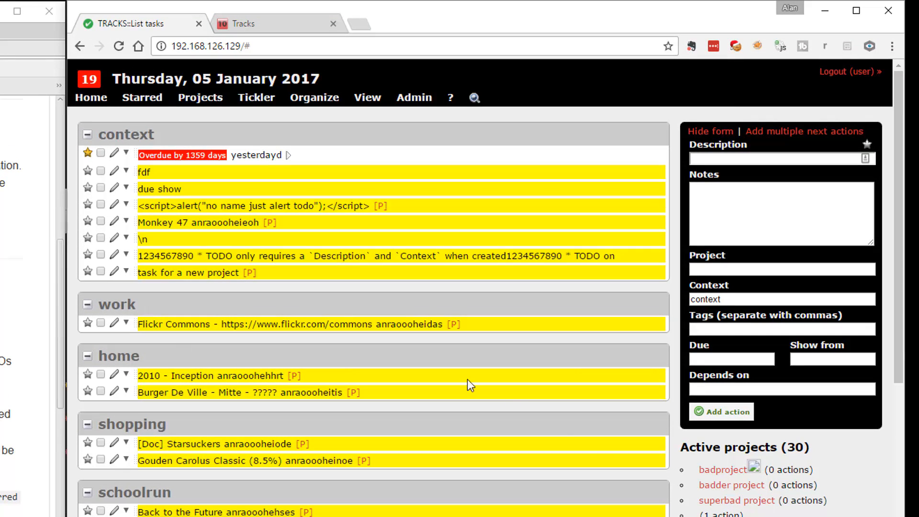
pyautogui.moveTo(206, 111)
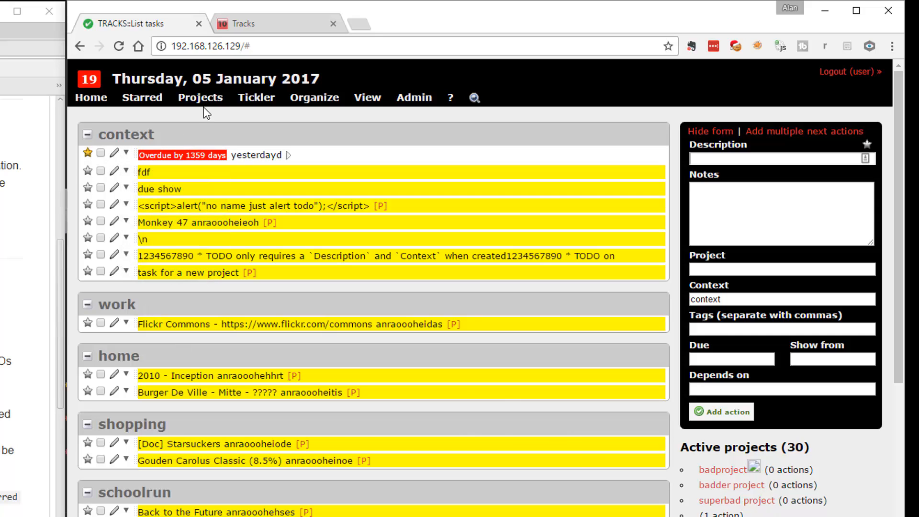
pyautogui.moveTo(384, 93)
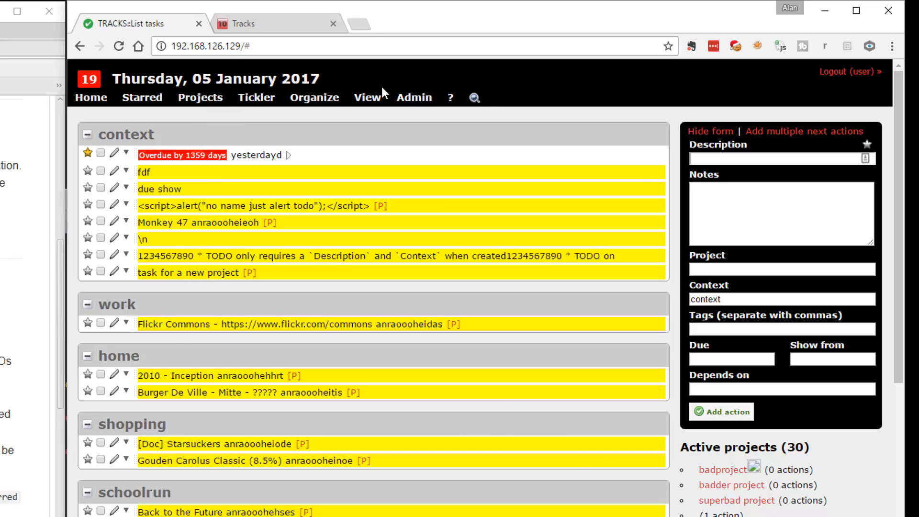
pyautogui.click(413, 98)
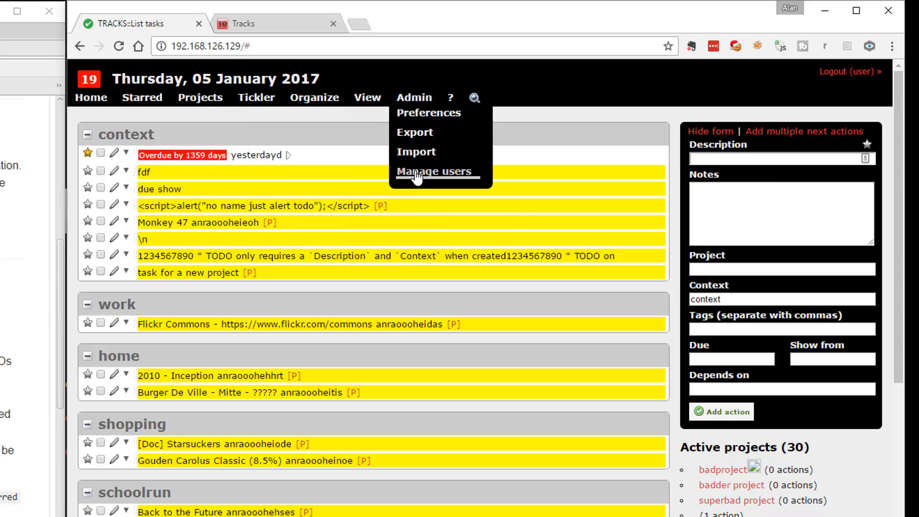
# Step: View the Manage users table of 214 users, then the actions tagged starred
pyautogui.click(433, 171)
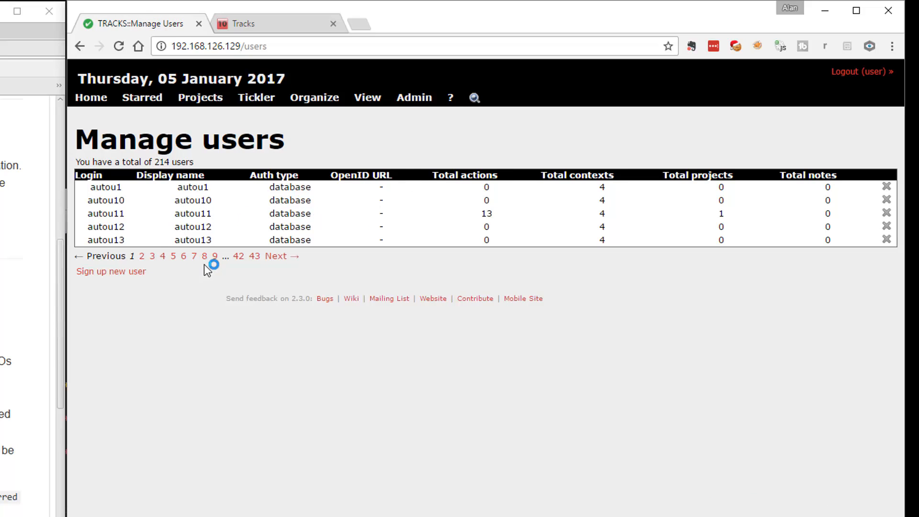
pyautogui.moveTo(277, 204)
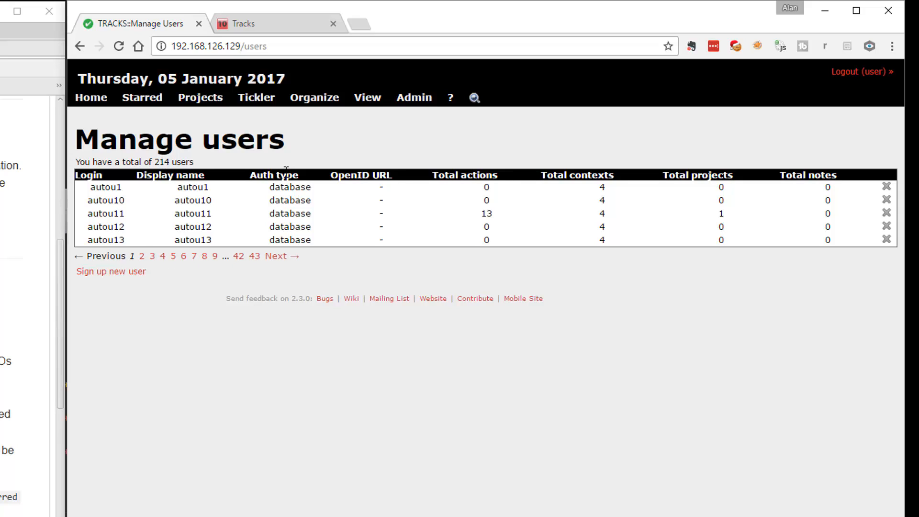
pyautogui.moveTo(374, 289)
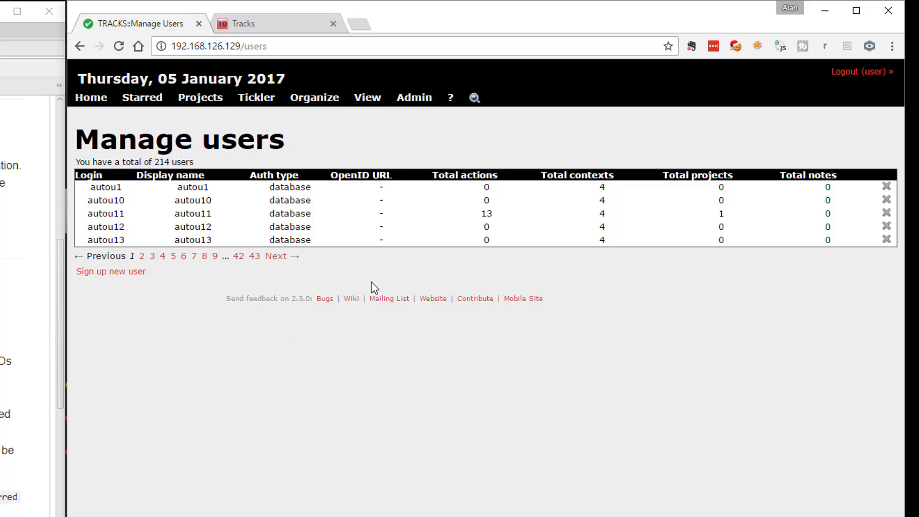
pyautogui.moveTo(141, 98)
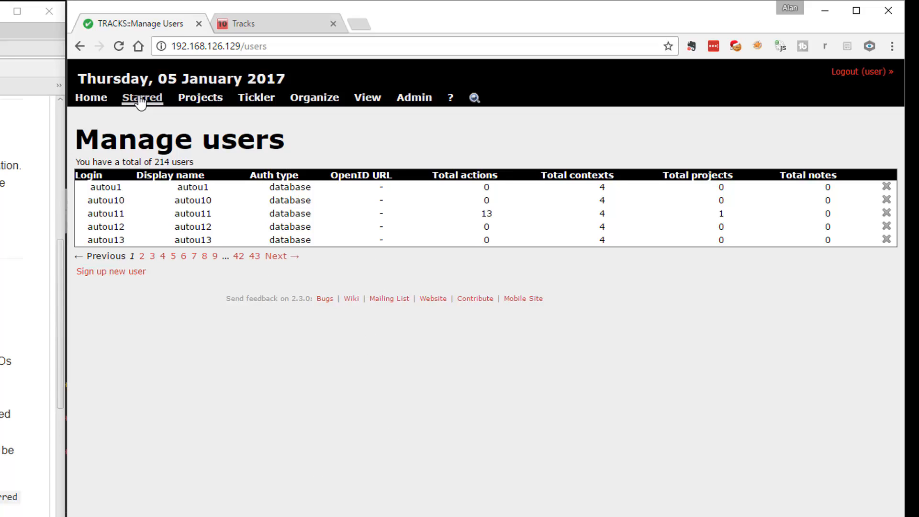
pyautogui.click(141, 98)
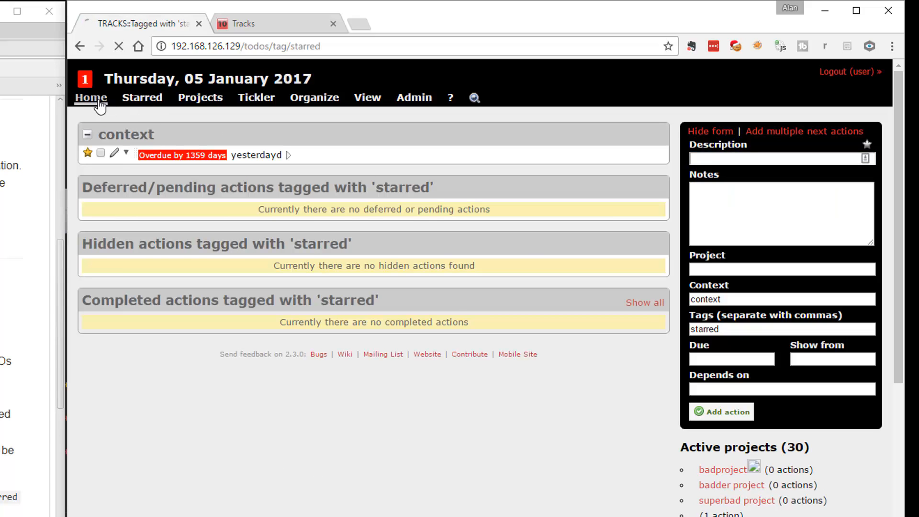
pyautogui.click(90, 98)
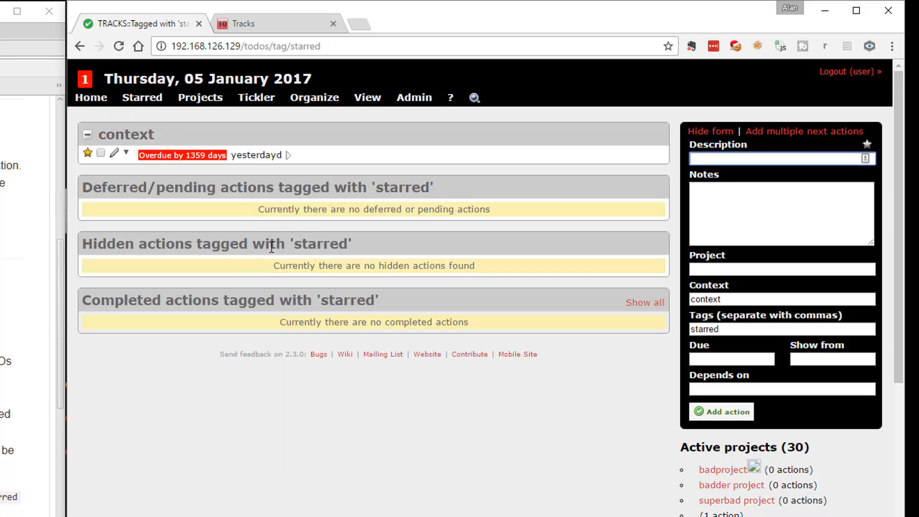
# Step: List the 30 active projects and edit badproject, revealing script markup in its name
pyautogui.click(200, 97)
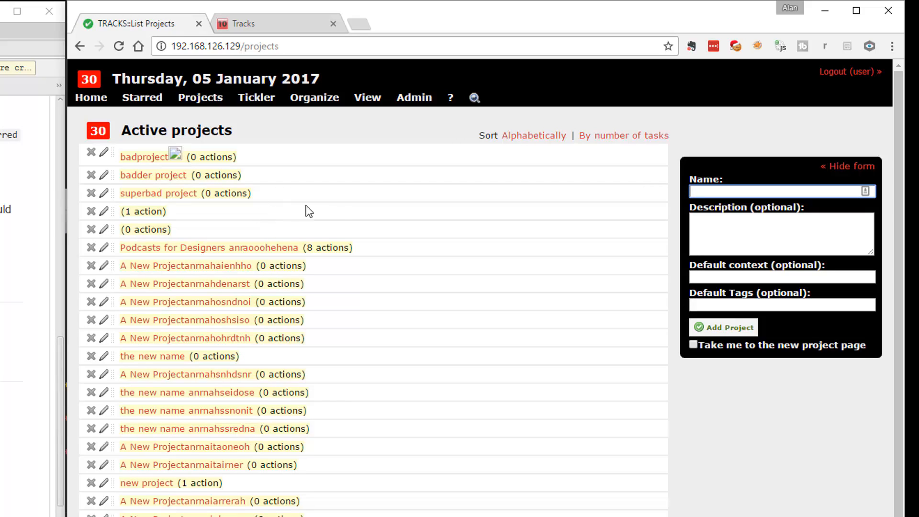
pyautogui.moveTo(362, 225)
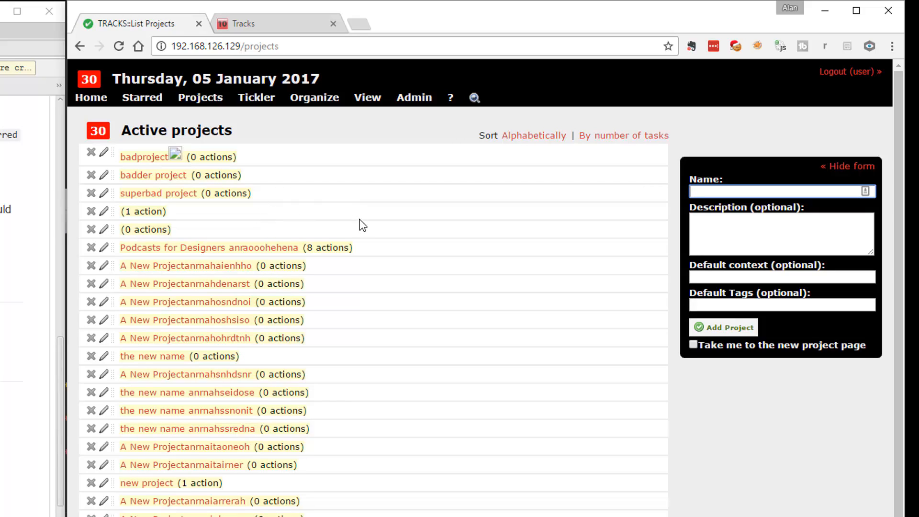
pyautogui.moveTo(92, 153)
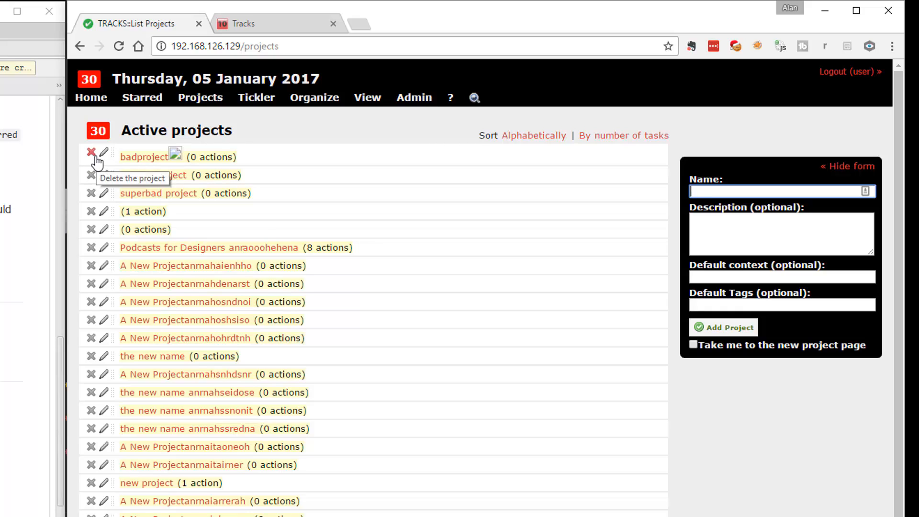
pyautogui.moveTo(107, 163)
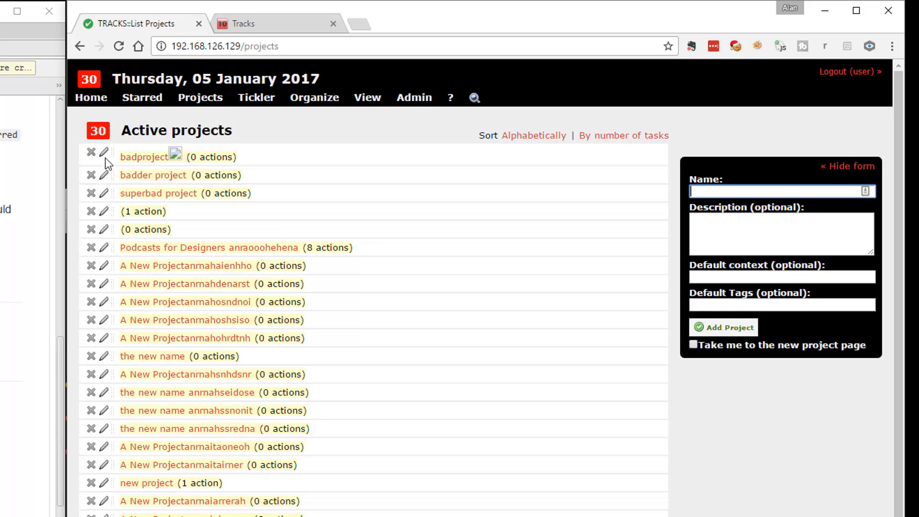
pyautogui.click(102, 152)
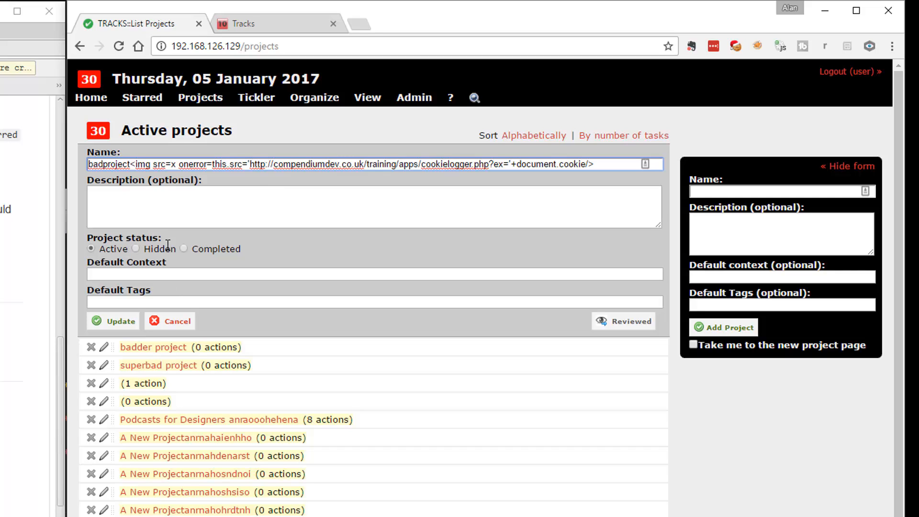
pyautogui.moveTo(185, 271)
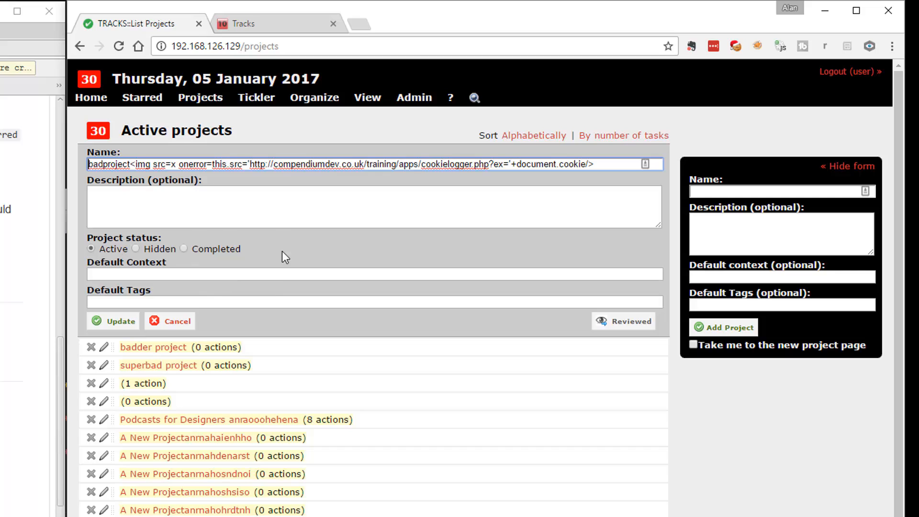
pyautogui.moveTo(245, 126)
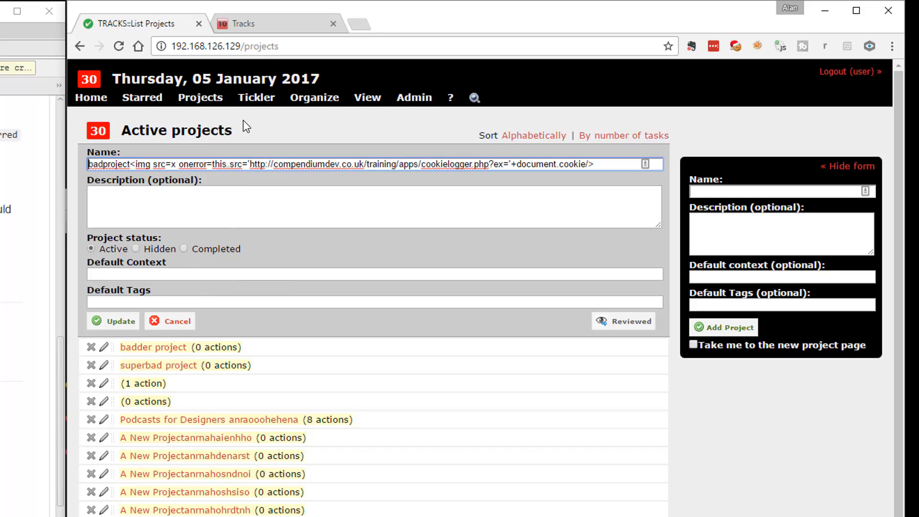
pyautogui.moveTo(257, 97)
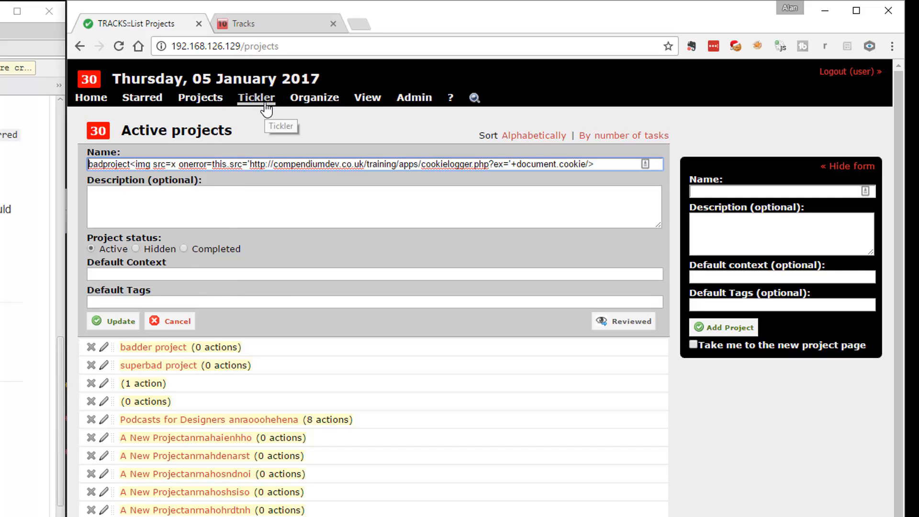
pyautogui.moveTo(237, 114)
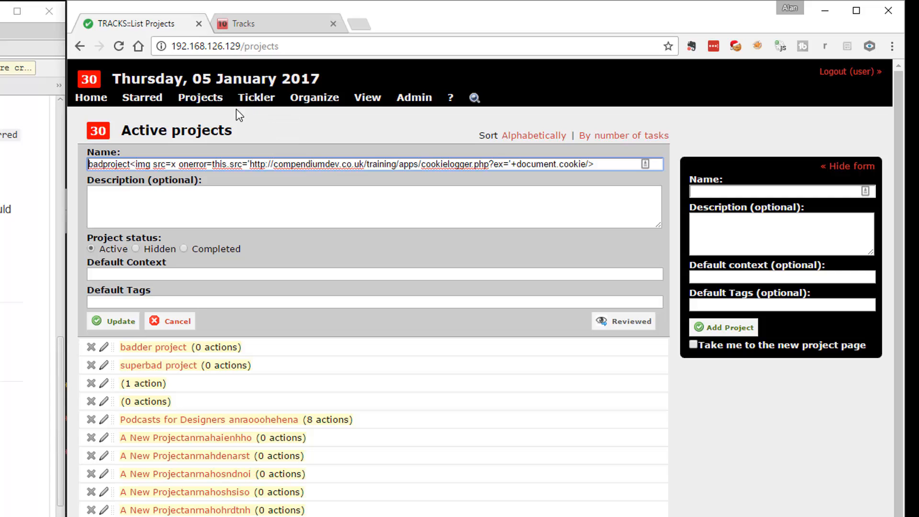
# Step: Pass through the Tickler page to the list of 13 active contexts via Organize
pyautogui.click(113, 321)
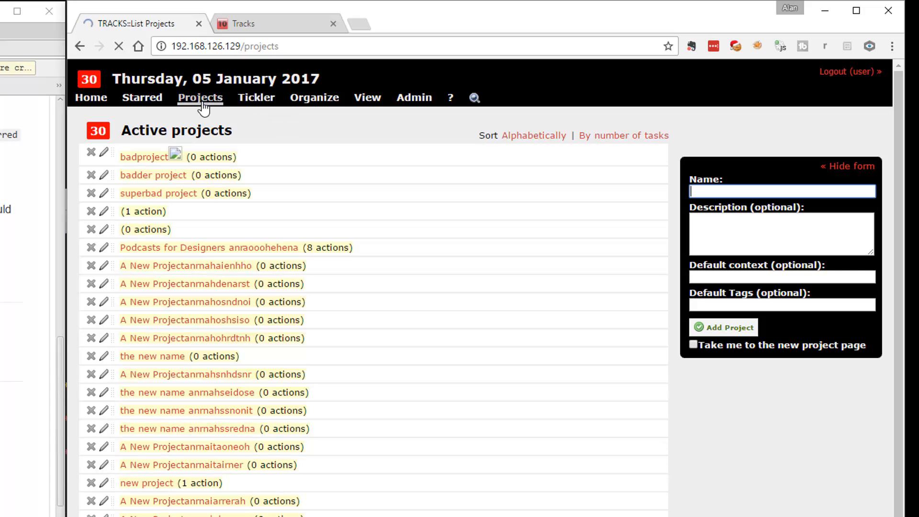
pyautogui.click(255, 98)
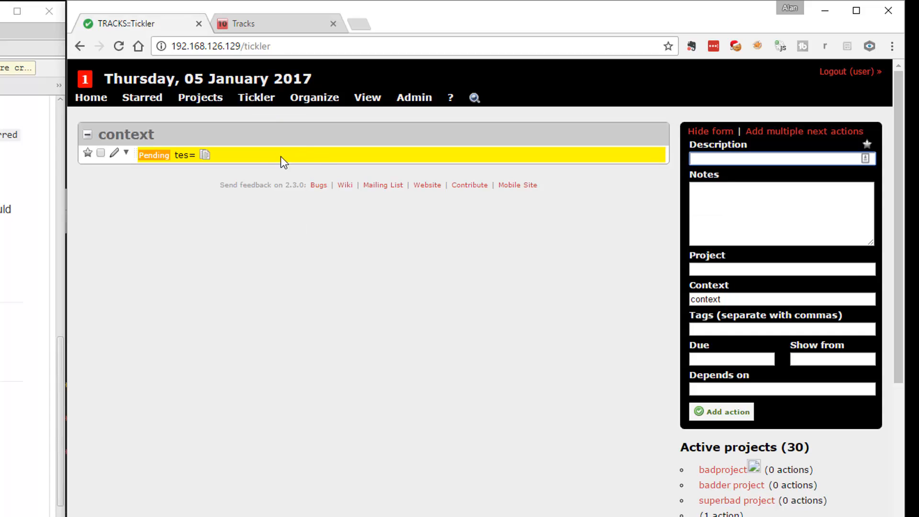
pyautogui.moveTo(265, 113)
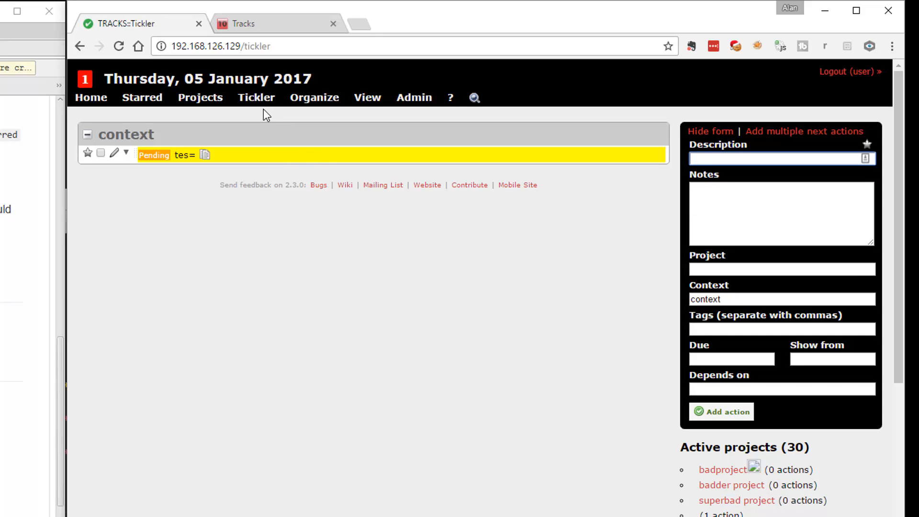
pyautogui.click(314, 97)
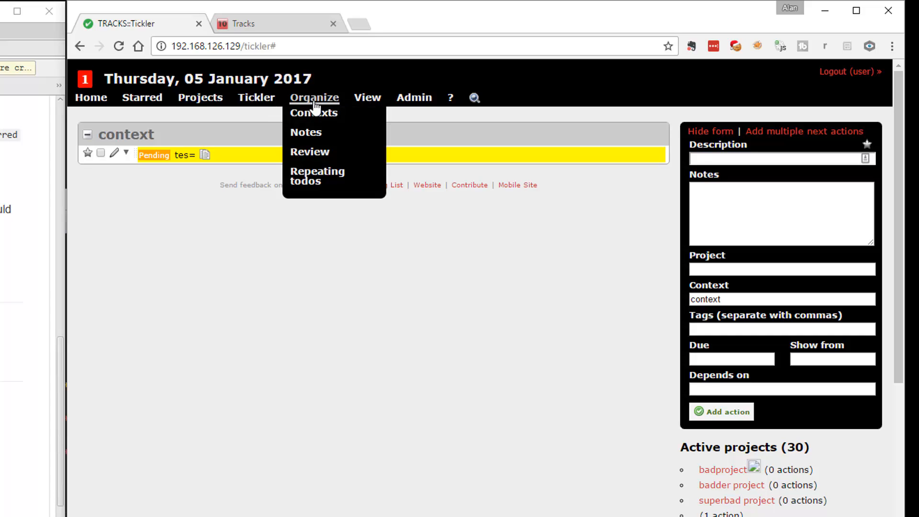
pyautogui.click(314, 113)
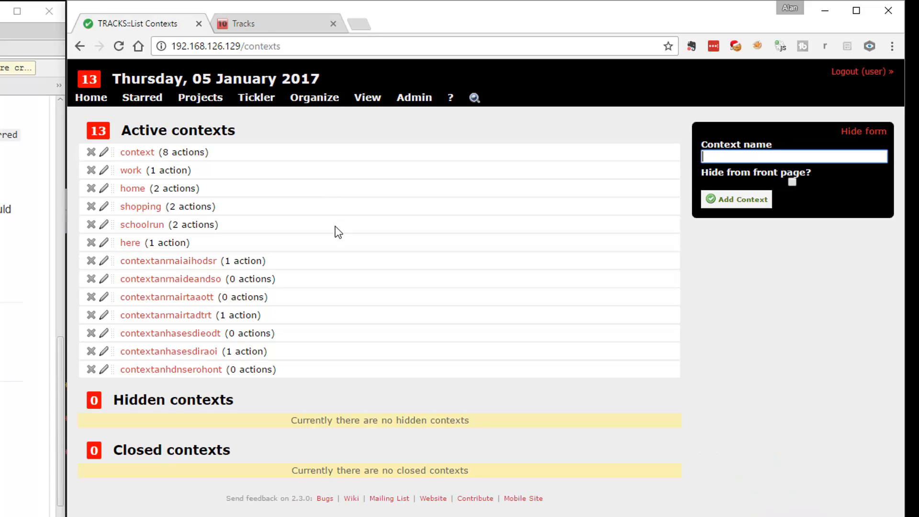
pyautogui.moveTo(314, 97)
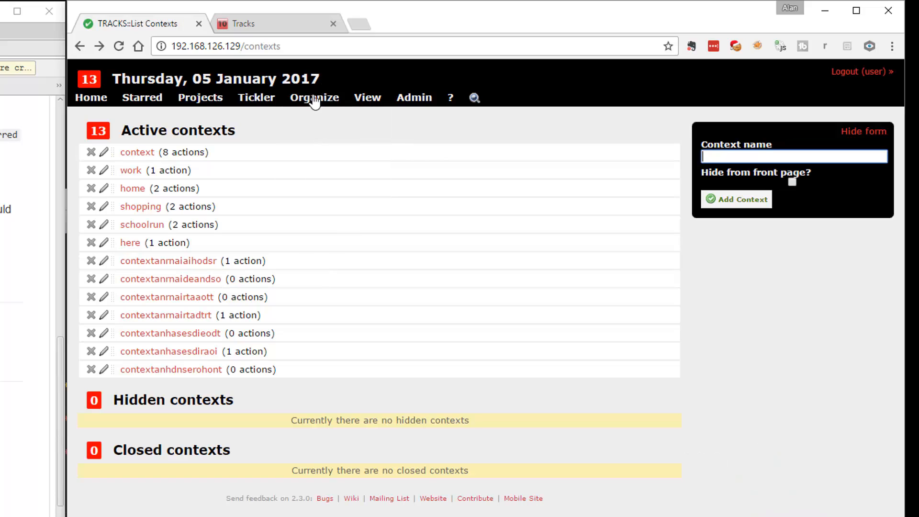
pyautogui.moveTo(368, 114)
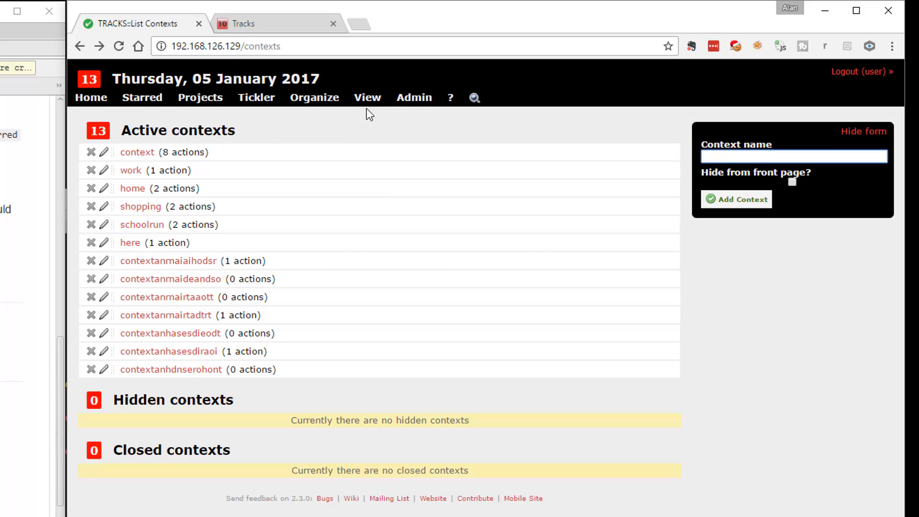
# Step: Glance through the View and Admin menus over the contexts list
pyautogui.click(367, 98)
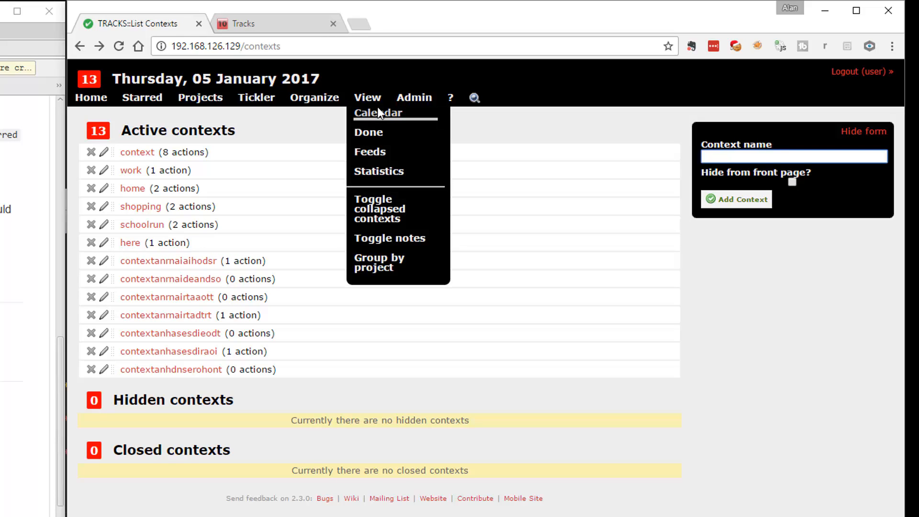
pyautogui.moveTo(419, 157)
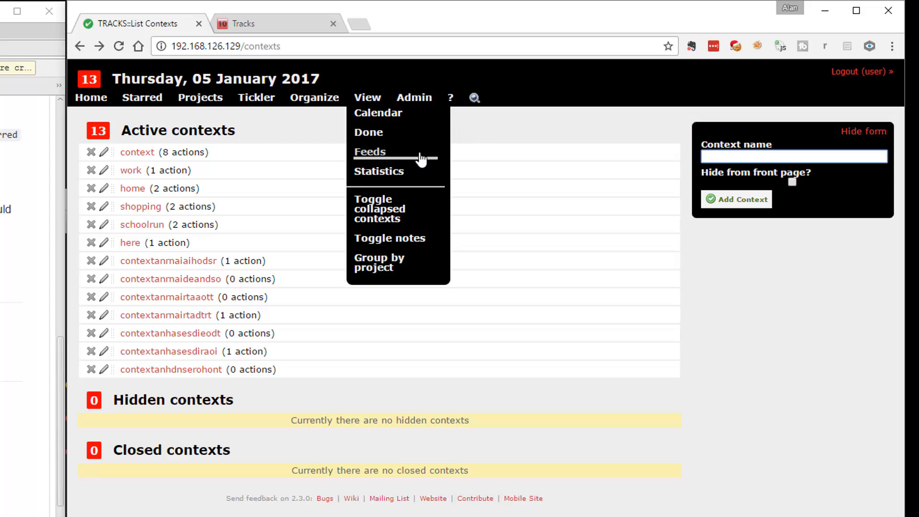
pyautogui.click(413, 98)
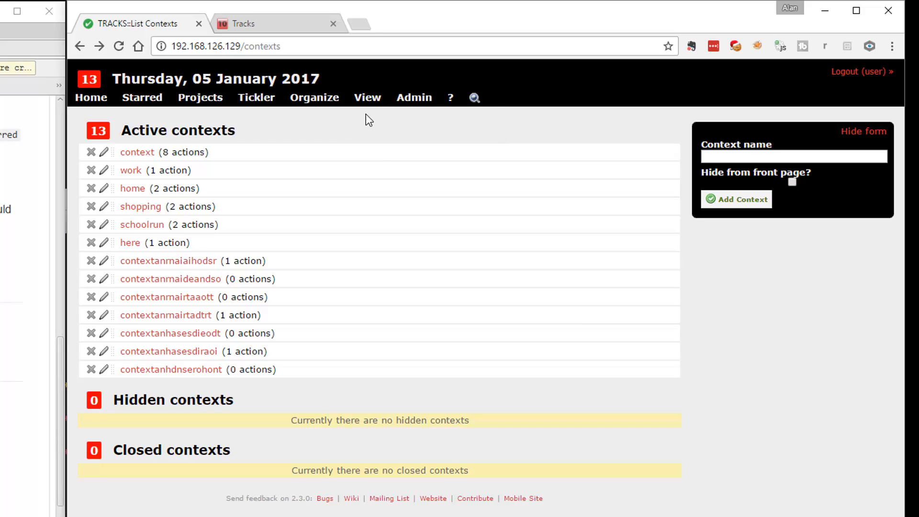
pyautogui.click(414, 98)
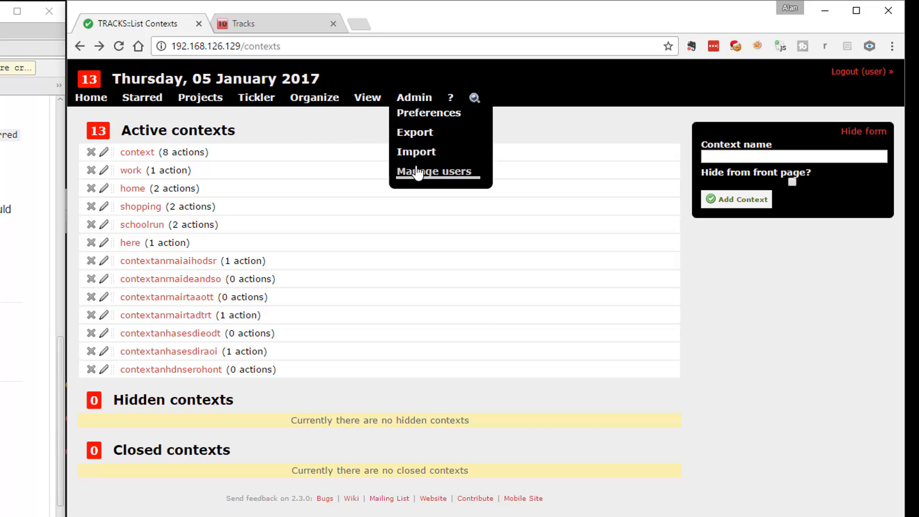
pyautogui.moveTo(435, 171)
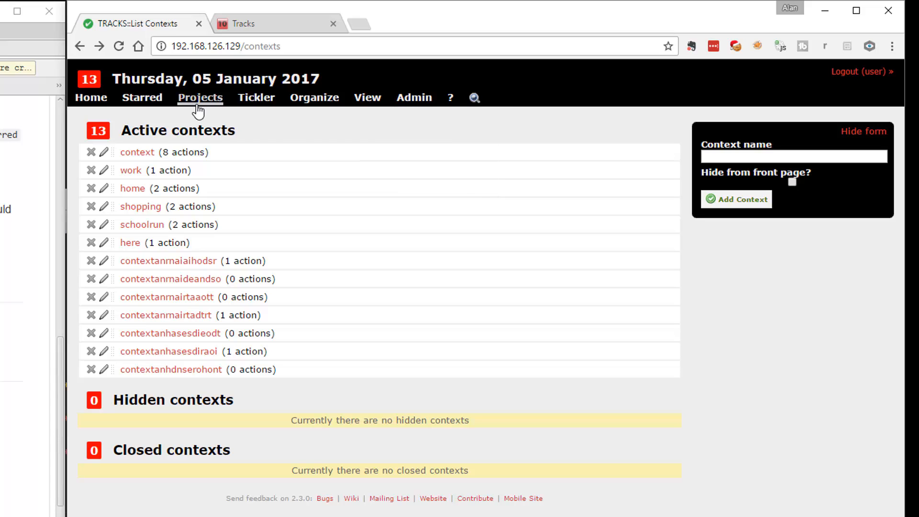
# Step: Return to the home list of next actions, then check the getontracks.org tab
pyautogui.click(200, 98)
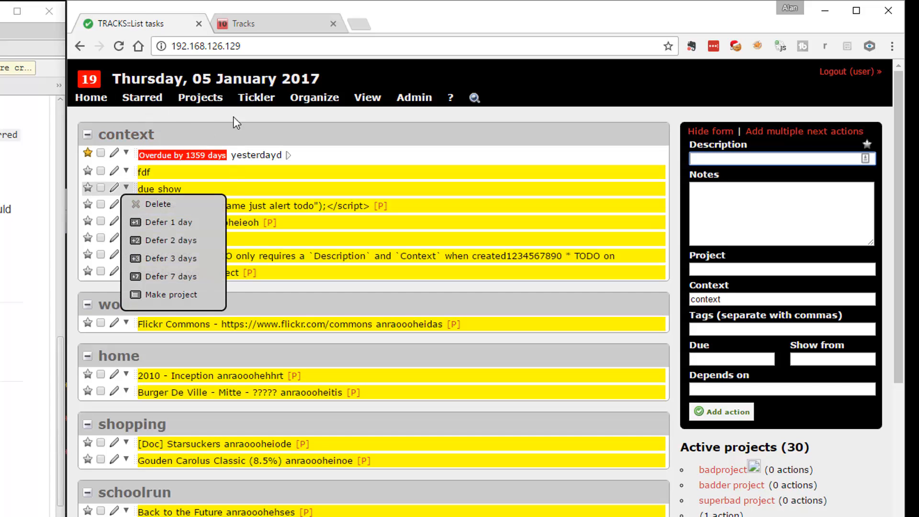
pyautogui.click(314, 98)
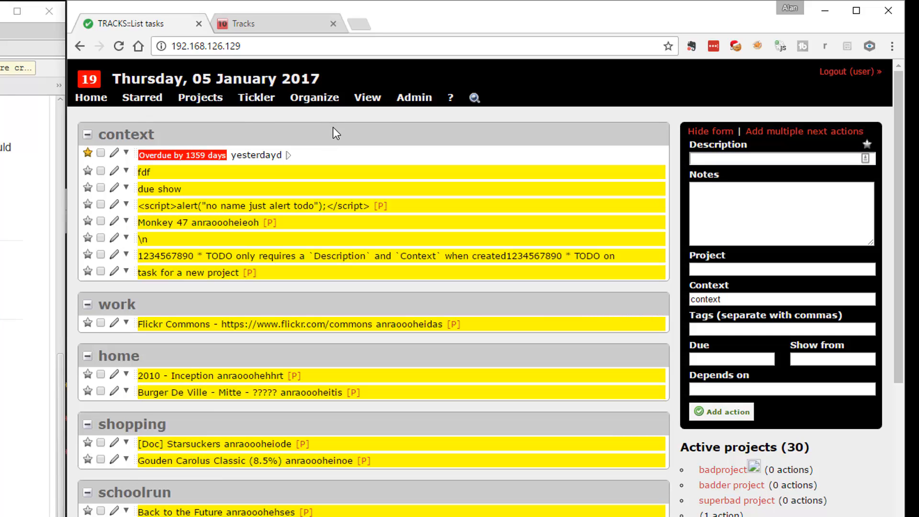
pyautogui.moveTo(329, 160)
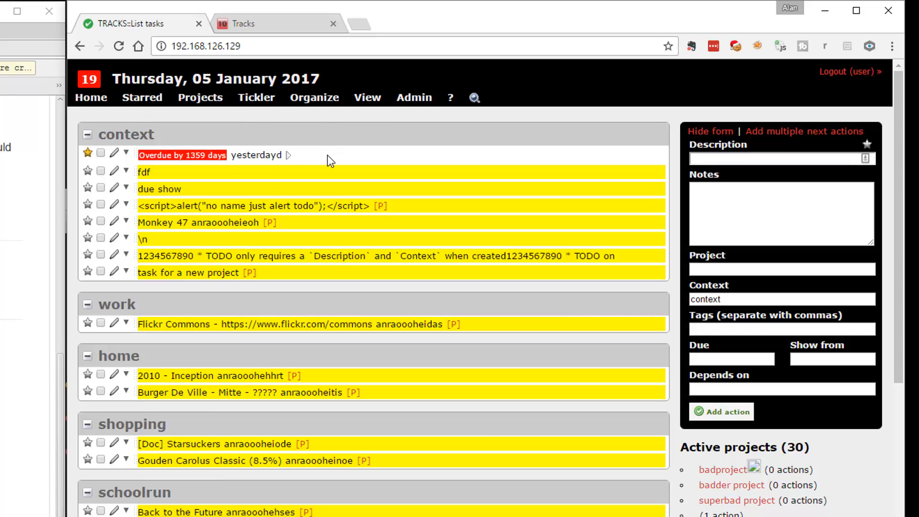
pyautogui.moveTo(272, 171)
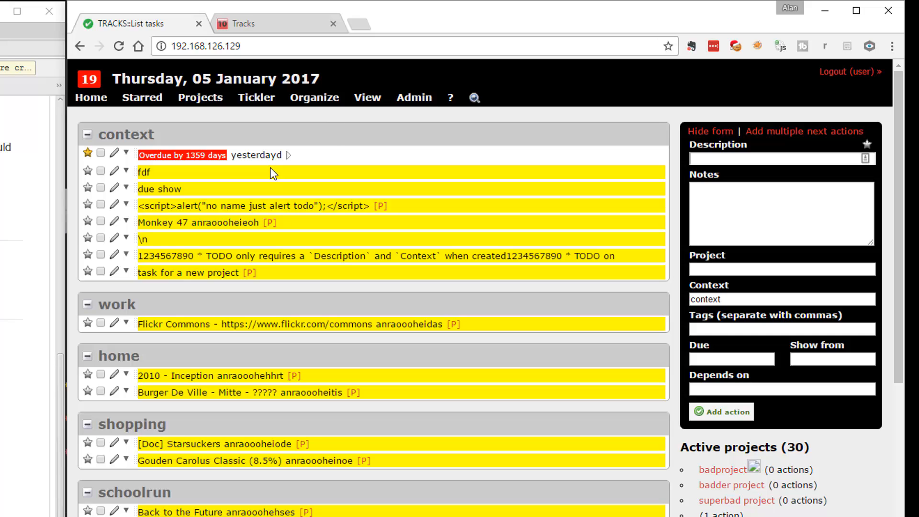
pyautogui.moveTo(321, 156)
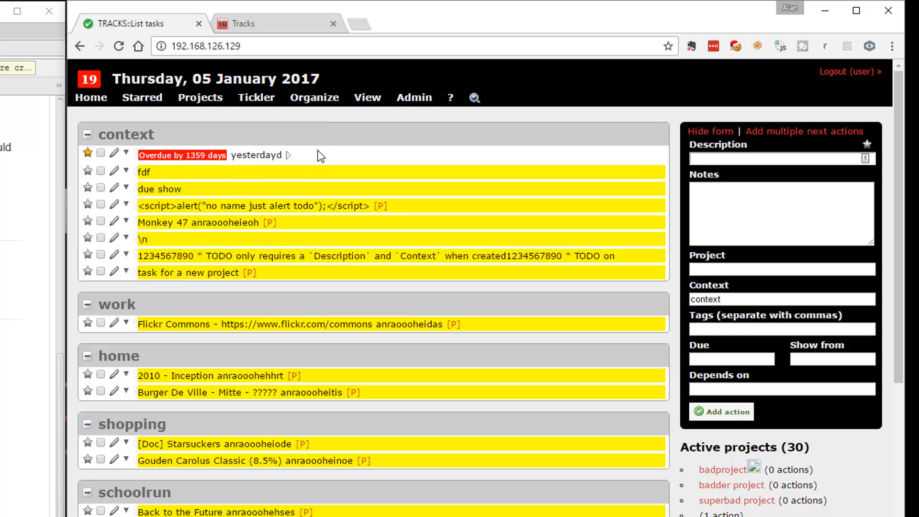
pyautogui.click(240, 23)
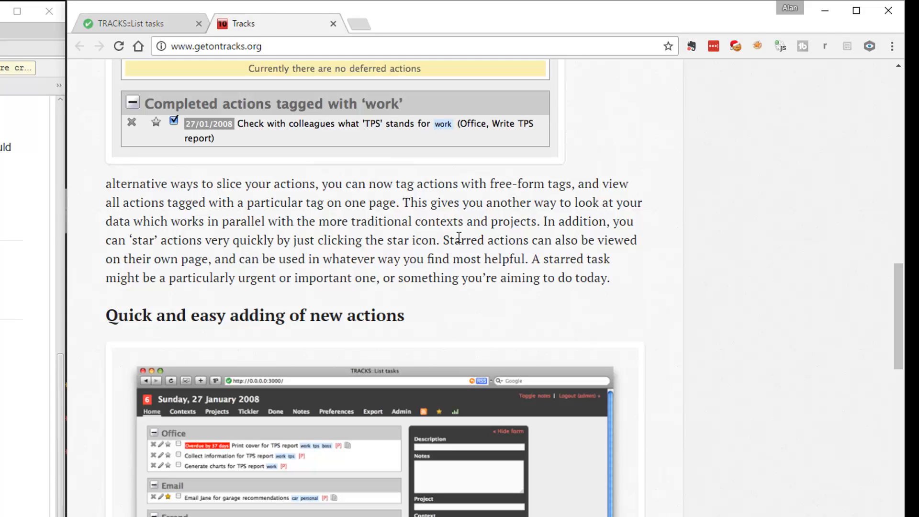
pyautogui.scroll(-3)
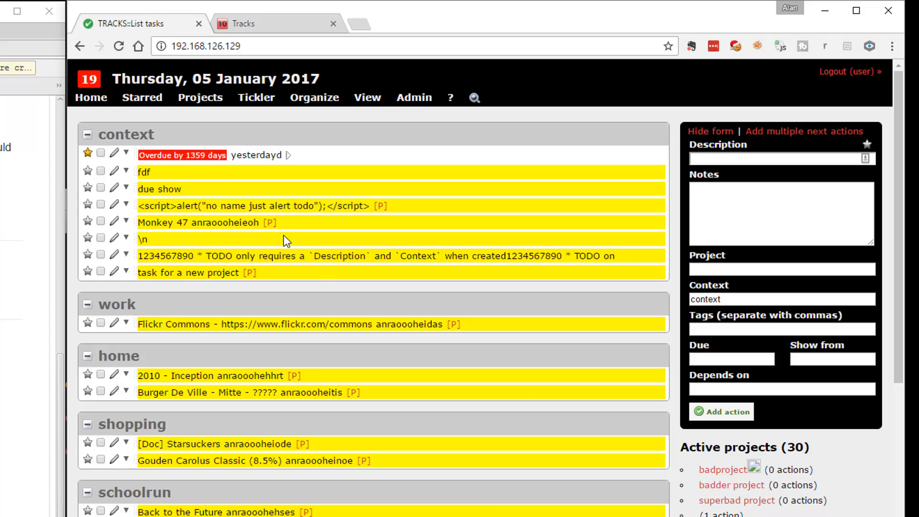
pyautogui.moveTo(389, 508)
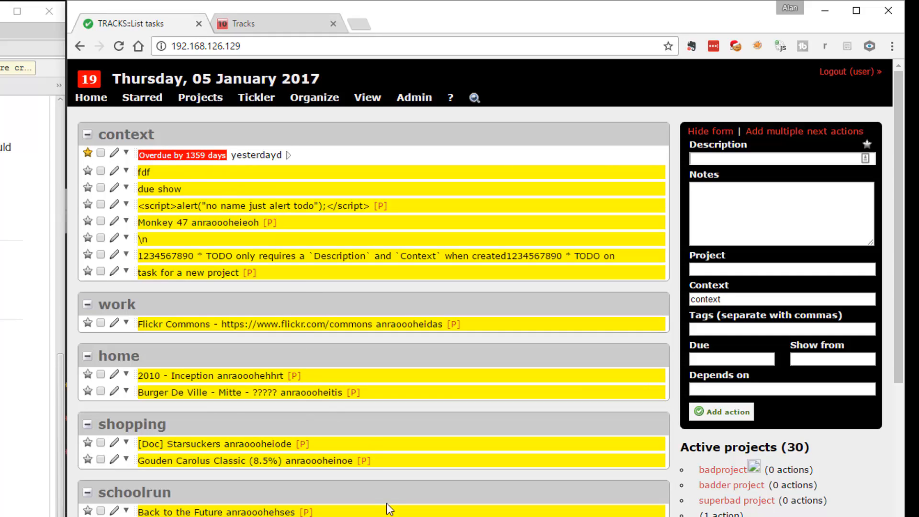
pyautogui.moveTo(335, 449)
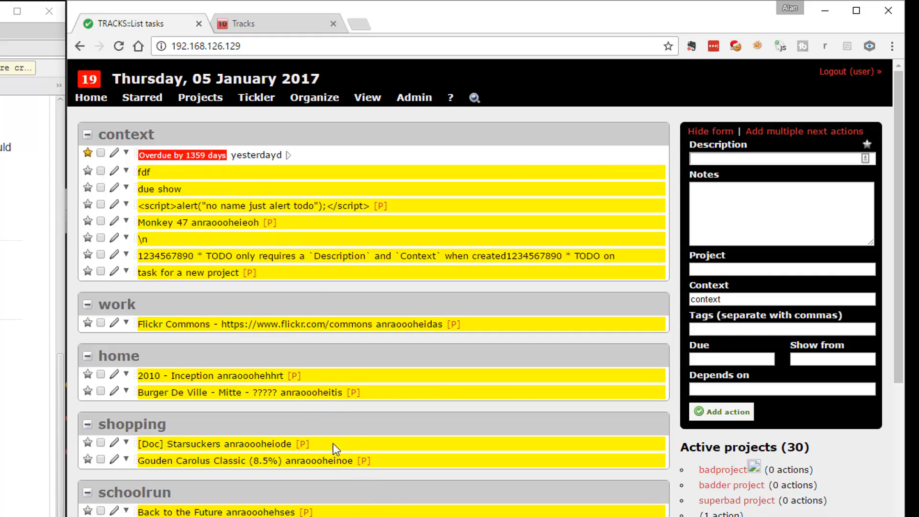
pyautogui.moveTo(281, 128)
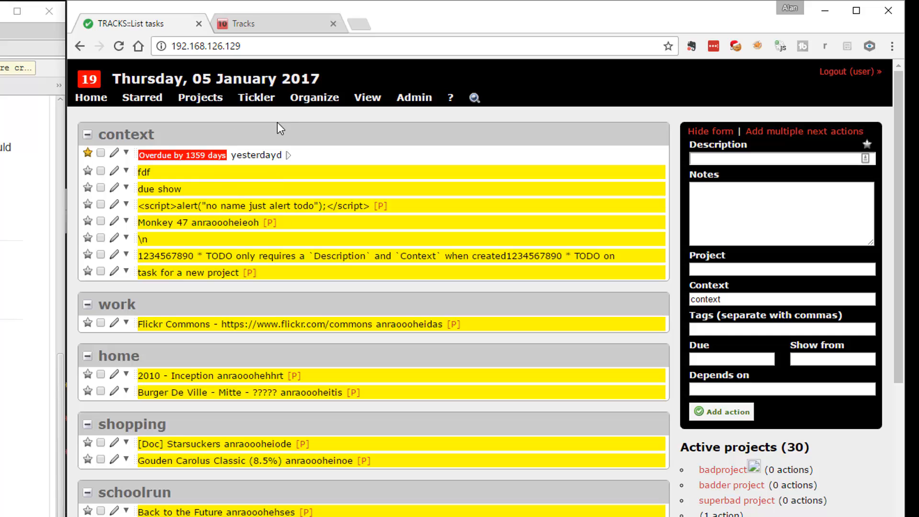
pyautogui.moveTo(293, 203)
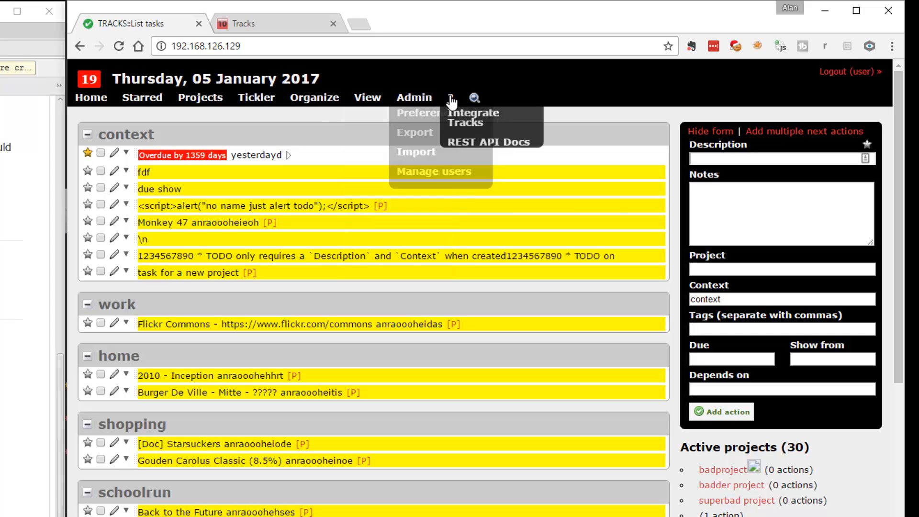
# Step: Show the REST API documentation from the ? menu, down at its curl examples and resource paths
pyautogui.click(490, 142)
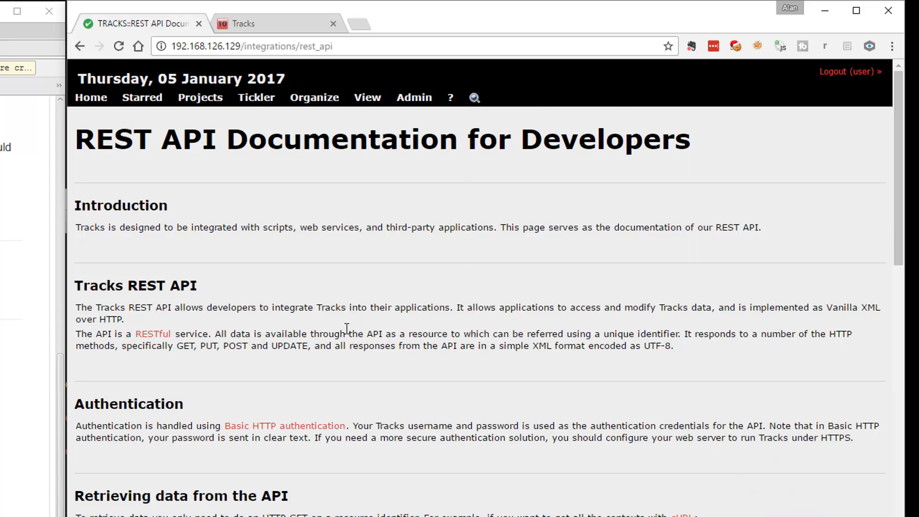
pyautogui.scroll(-3)
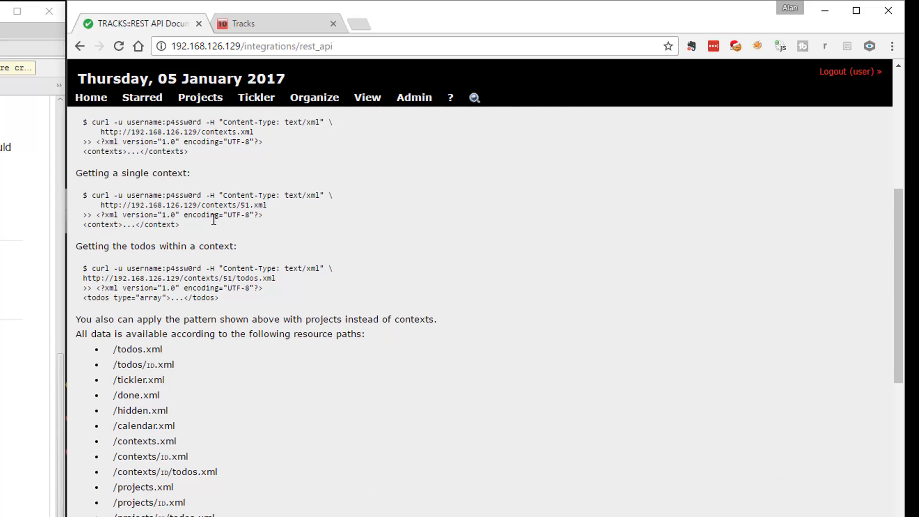
pyautogui.scroll(3)
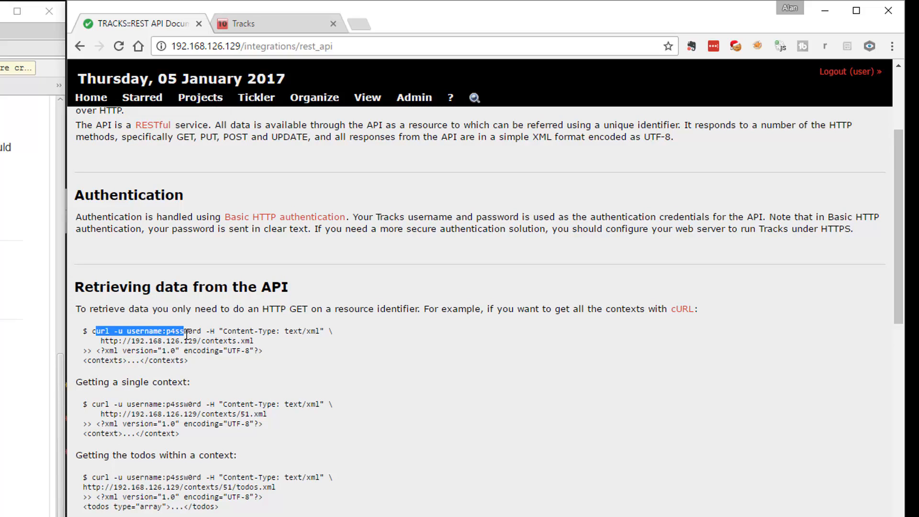
pyautogui.moveTo(333, 381)
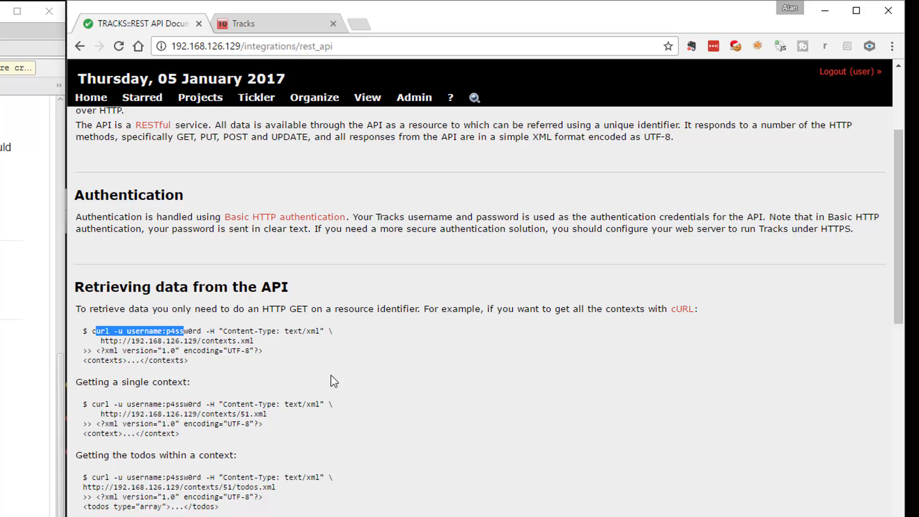
pyautogui.moveTo(327, 408)
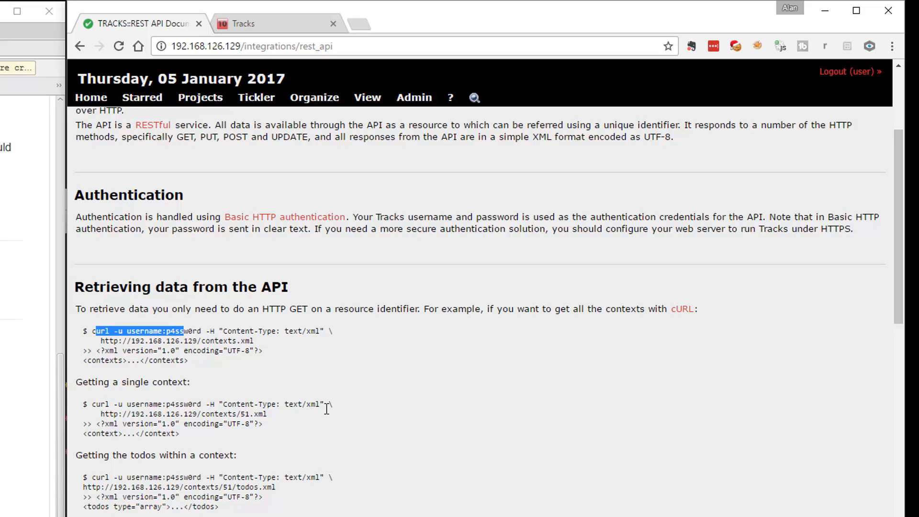
pyautogui.scroll(-3)
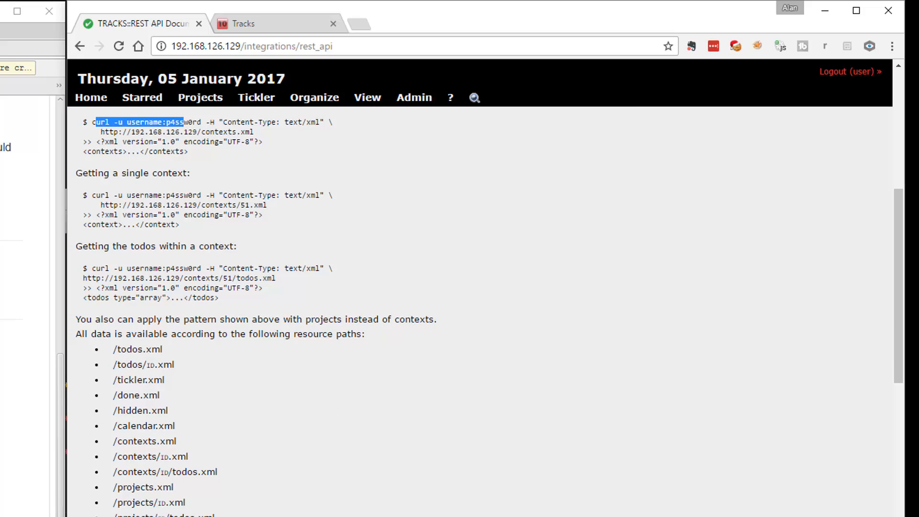
pyautogui.moveTo(342, 302)
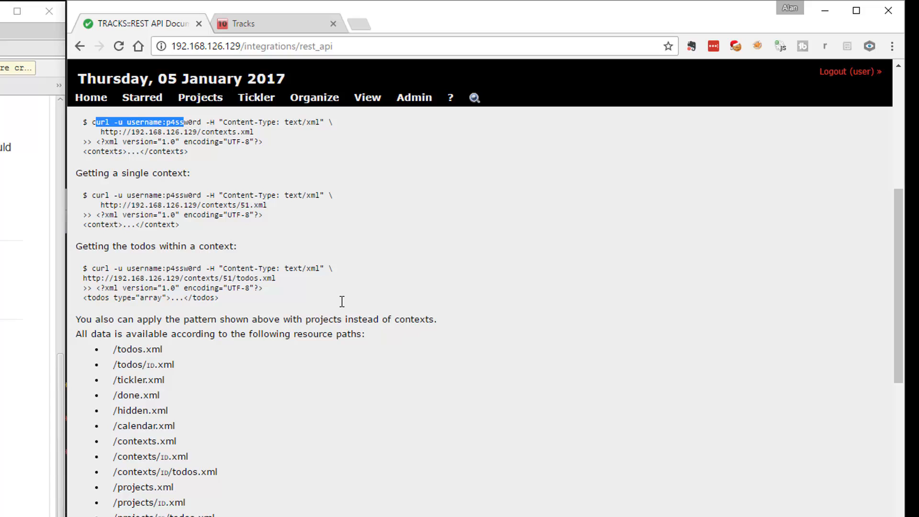
pyautogui.click(314, 98)
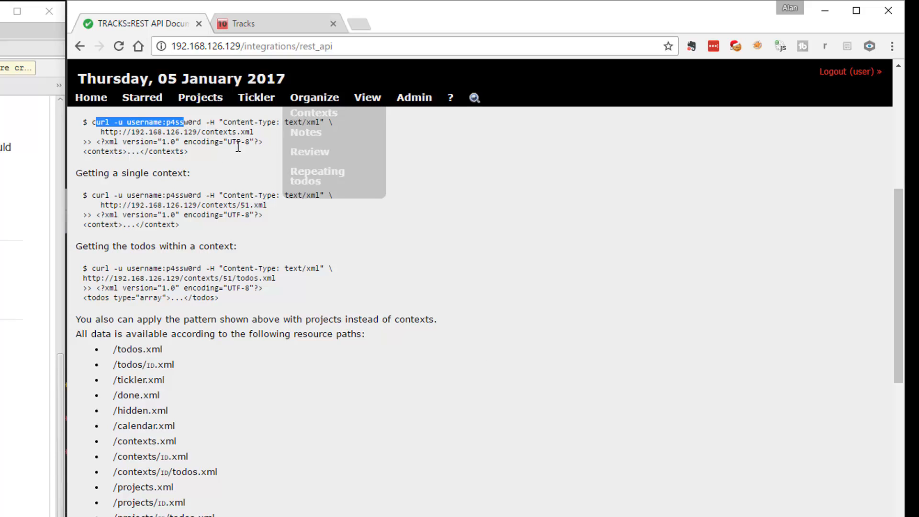
# Step: Show the getontracks.org site at its Tagging and starring section
pyautogui.click(252, 23)
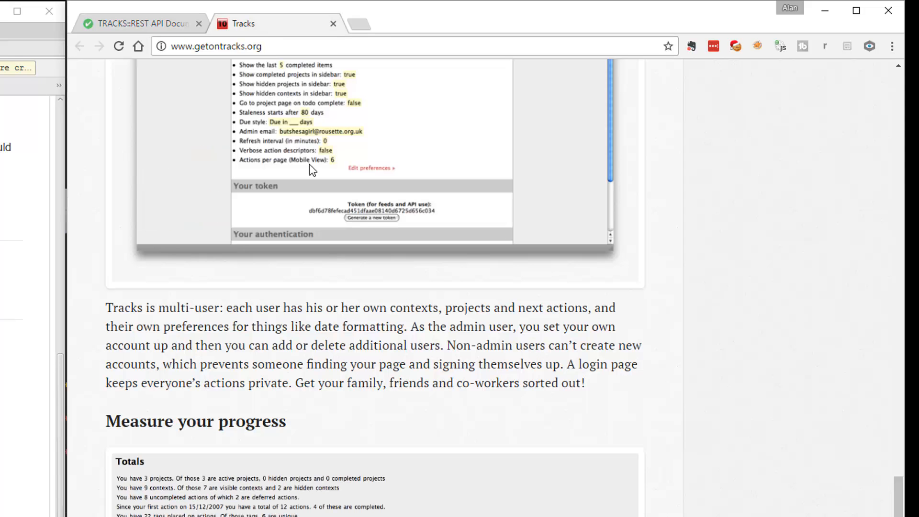
pyautogui.scroll(-3)
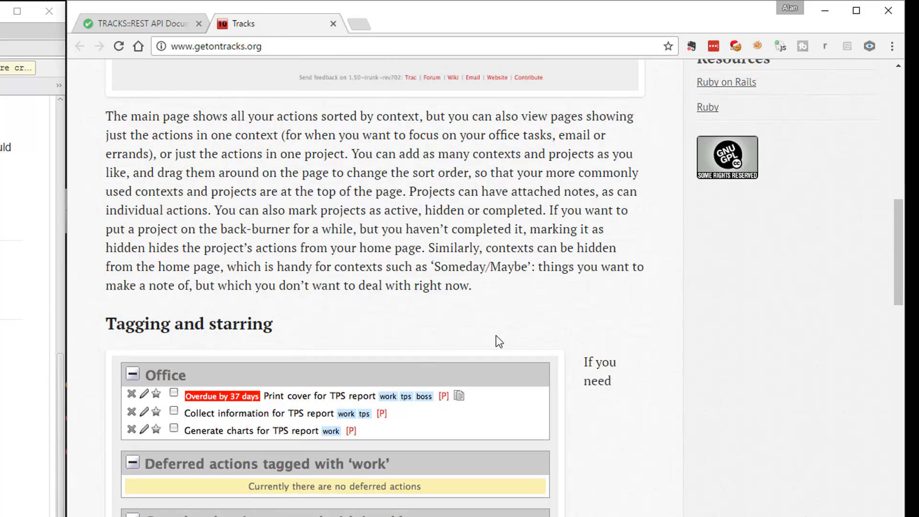
pyautogui.moveTo(497, 334)
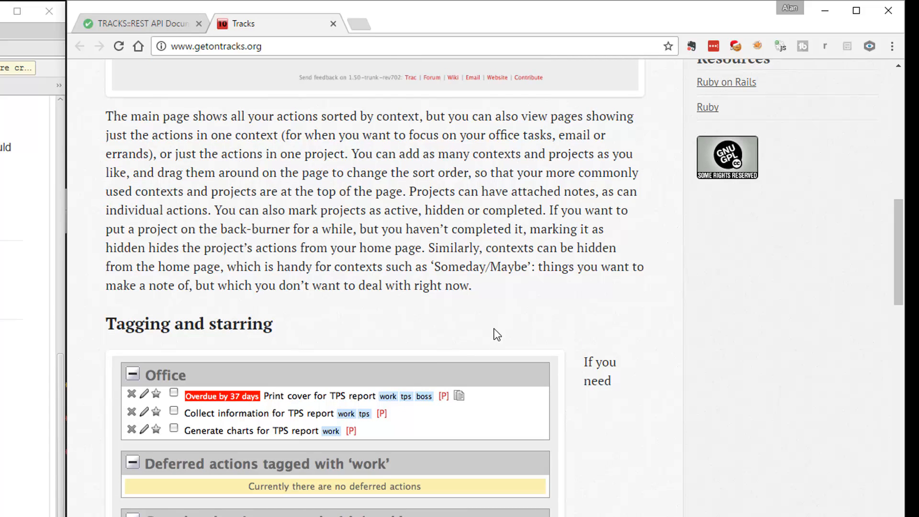
pyautogui.moveTo(475, 460)
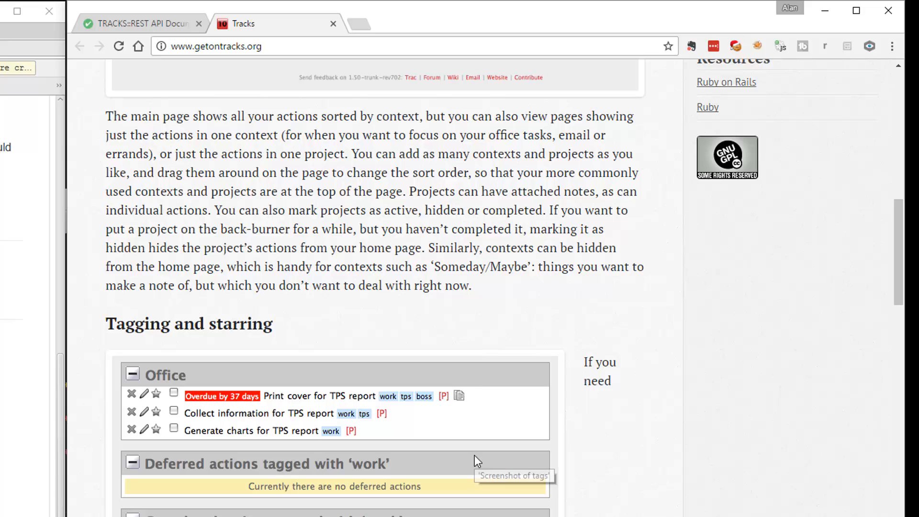
pyautogui.moveTo(476, 488)
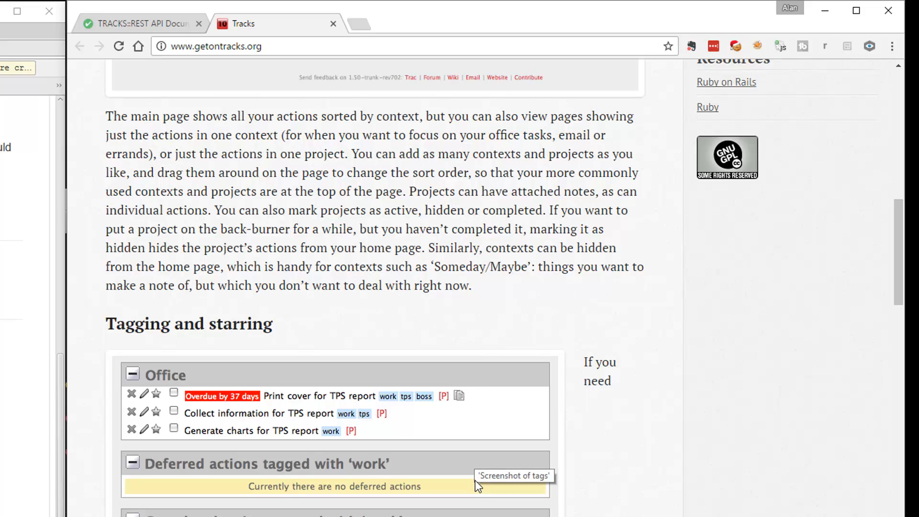